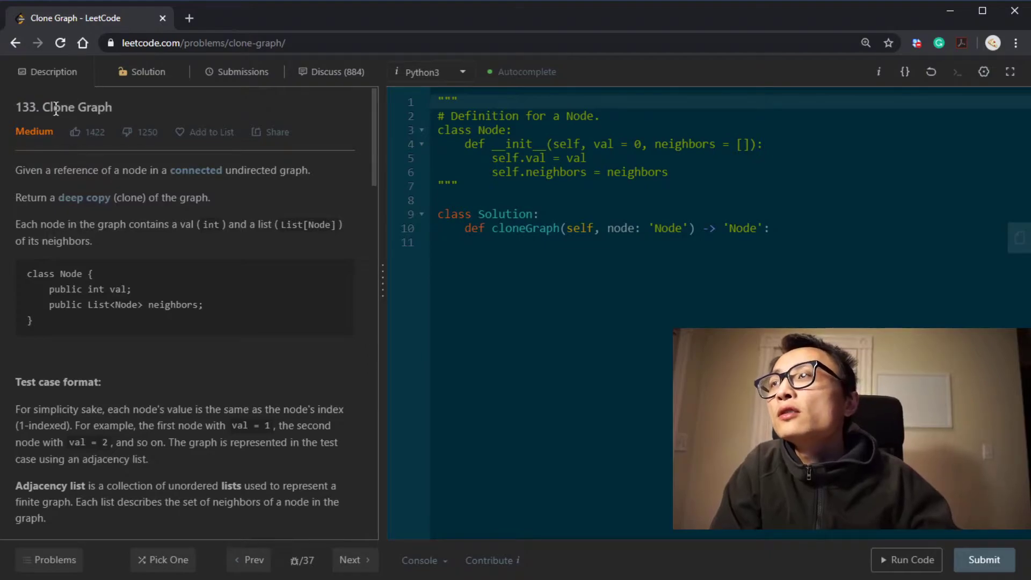
{"action": "mouse_move", "coordinate": [109, 128]}
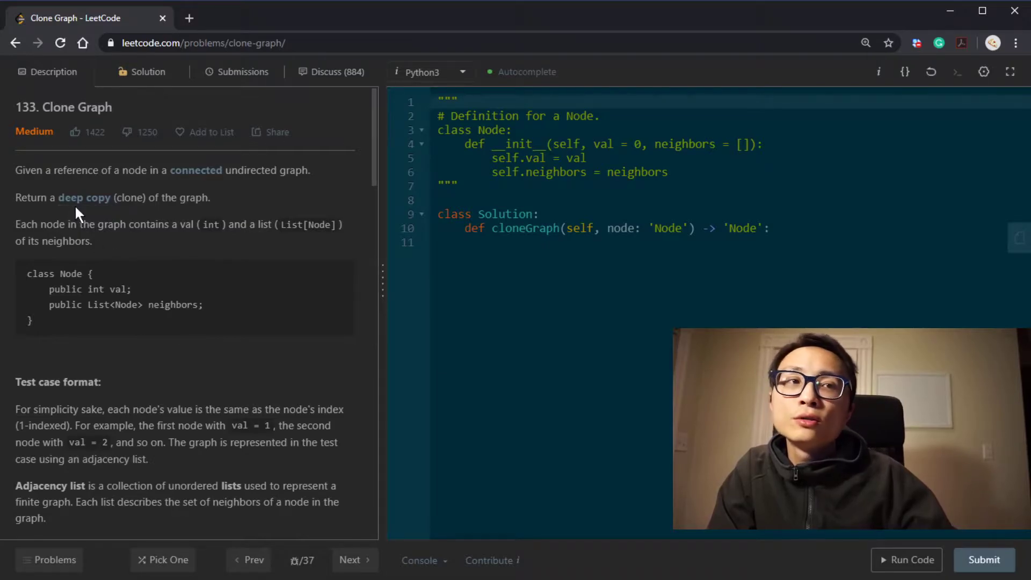
{"action": "mouse_move", "coordinate": [74, 201]}
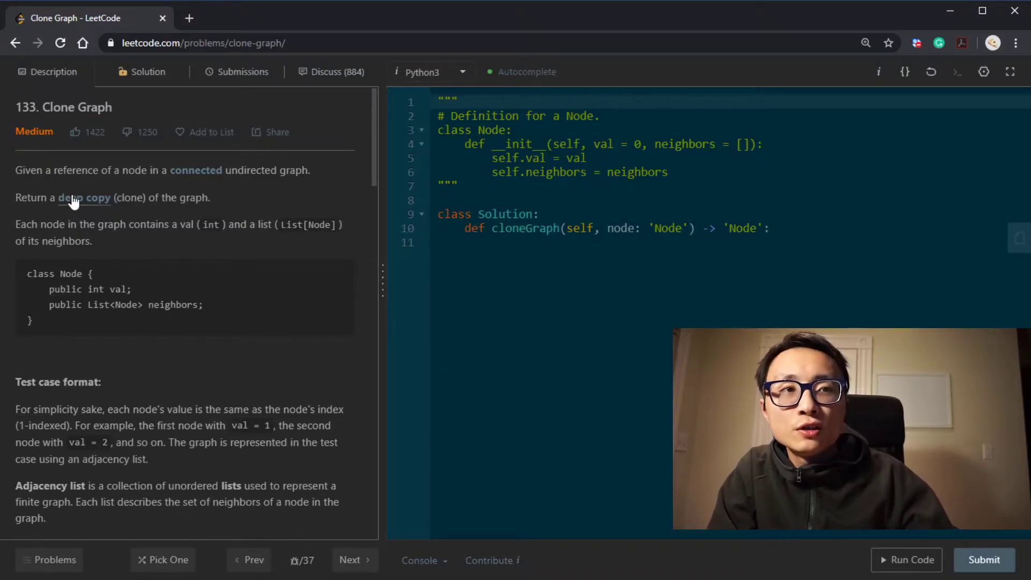
{"action": "mouse_move", "coordinate": [213, 179]}
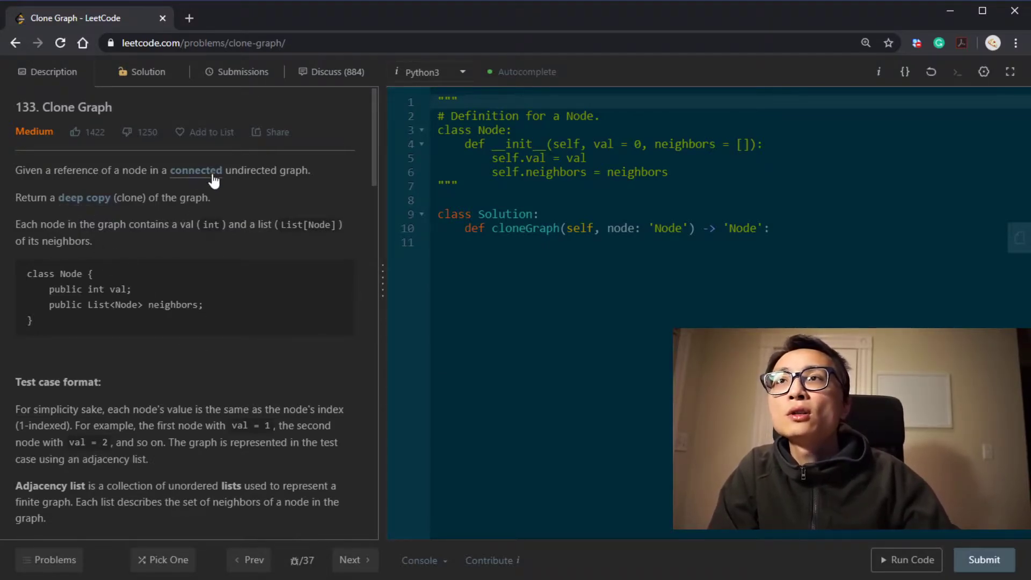
{"action": "mouse_move", "coordinate": [238, 164]}
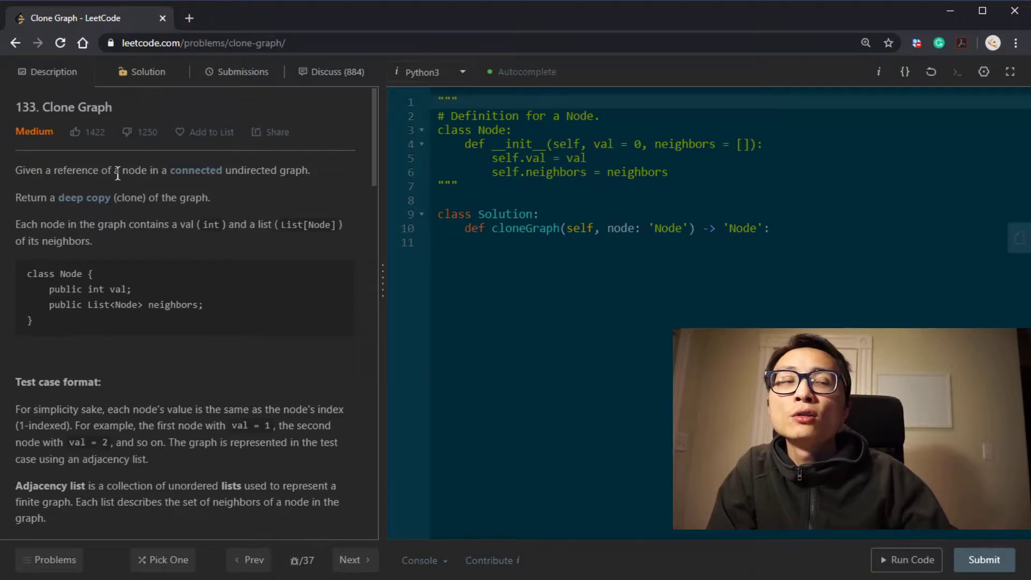
{"action": "mouse_move", "coordinate": [145, 192]}
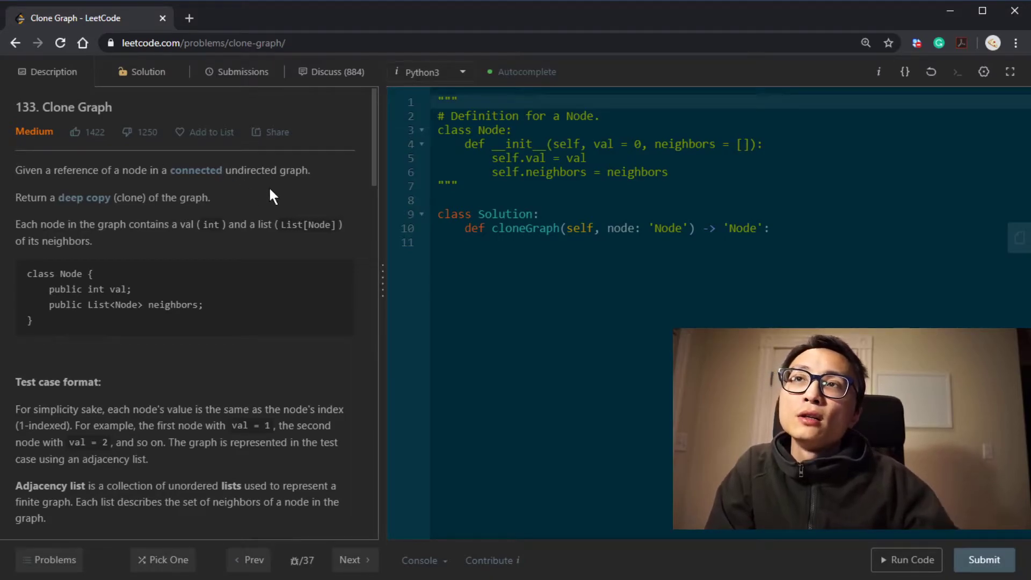
{"action": "mouse_move", "coordinate": [280, 192]}
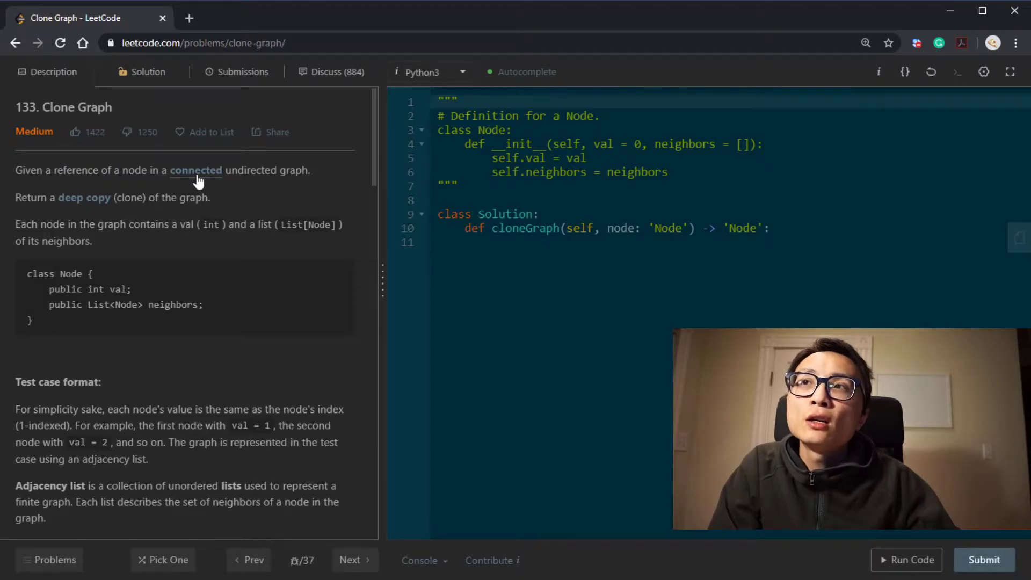
{"action": "mouse_move", "coordinate": [275, 177]}
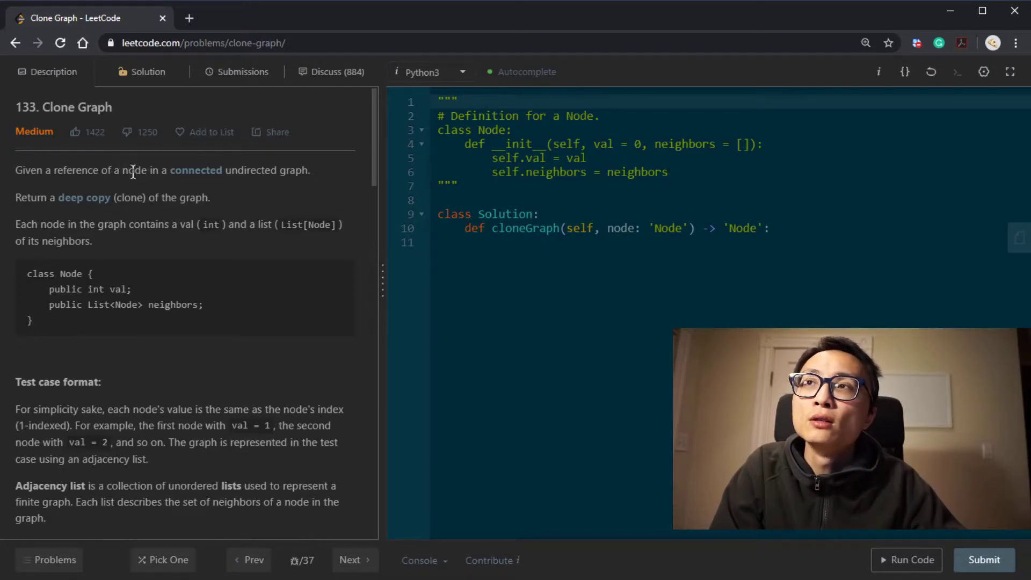
Highlight 'node' in the problem statement and the val field of the Node class while reading.
{"action": "double_click", "coordinate": [134, 171]}
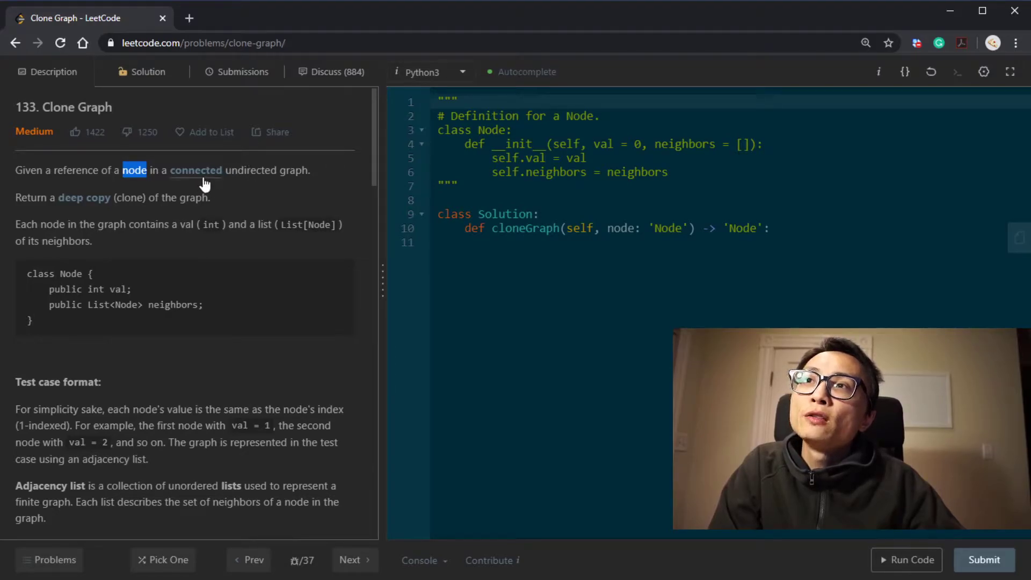
{"action": "mouse_move", "coordinate": [256, 174]}
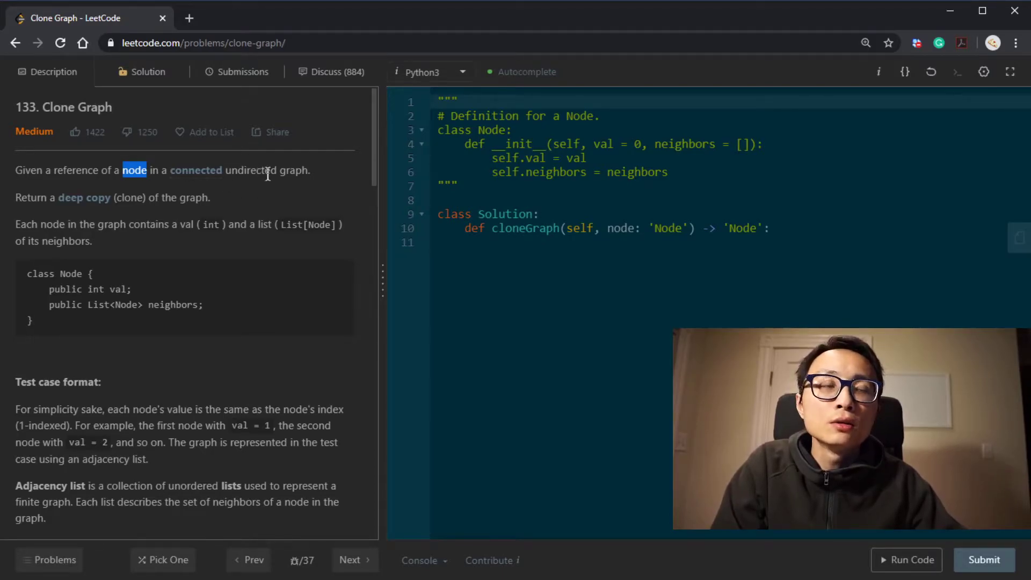
{"action": "mouse_move", "coordinate": [268, 143]}
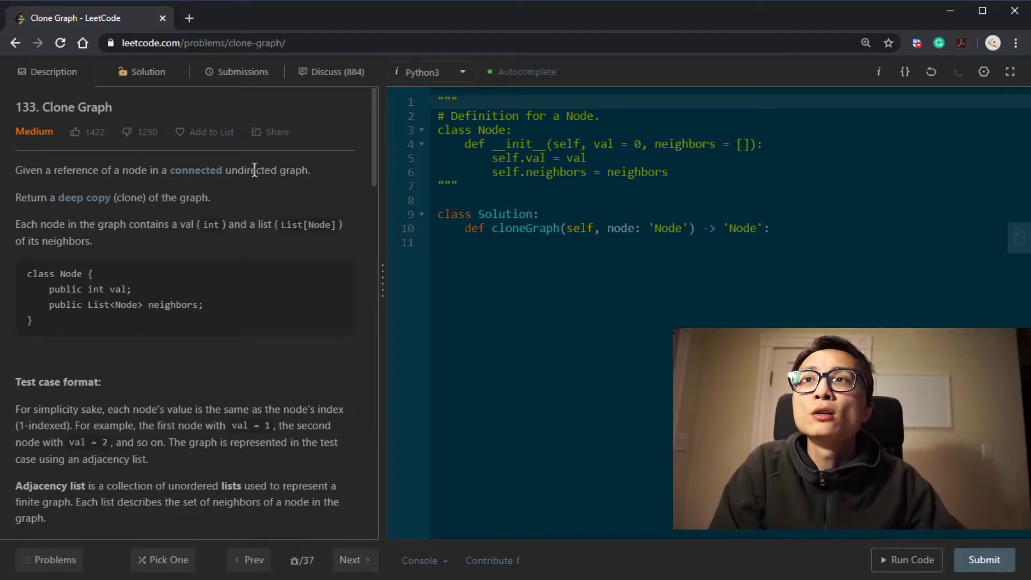
{"action": "mouse_move", "coordinate": [250, 189]}
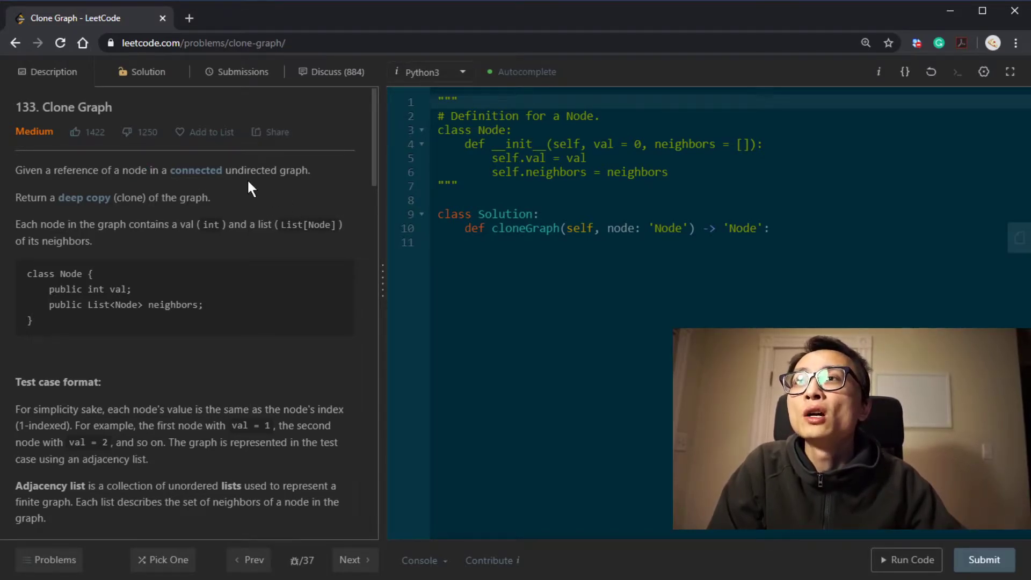
{"action": "mouse_move", "coordinate": [311, 154]}
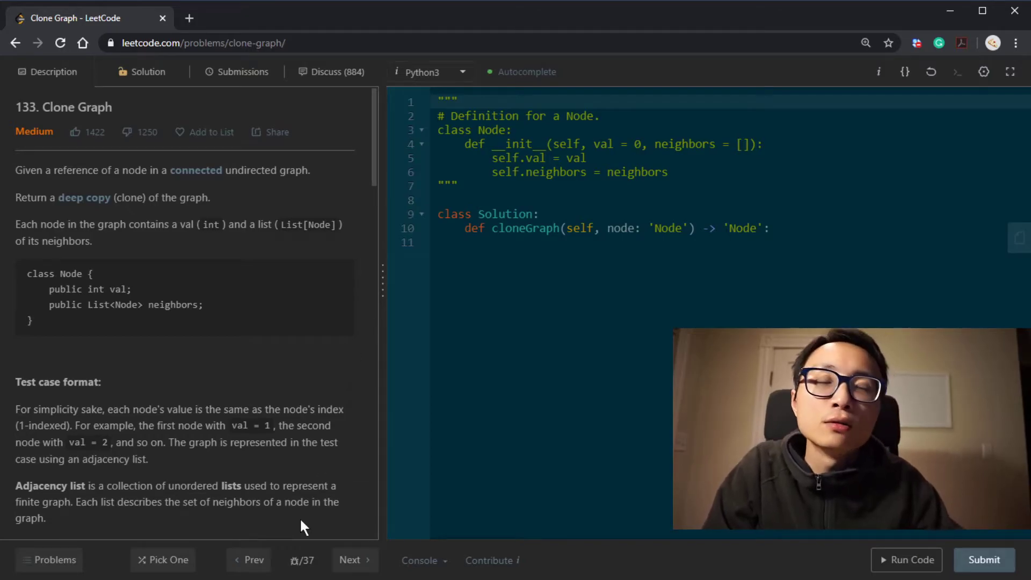
{"action": "scroll", "scroll_direction": "down", "scroll_amount": 3}
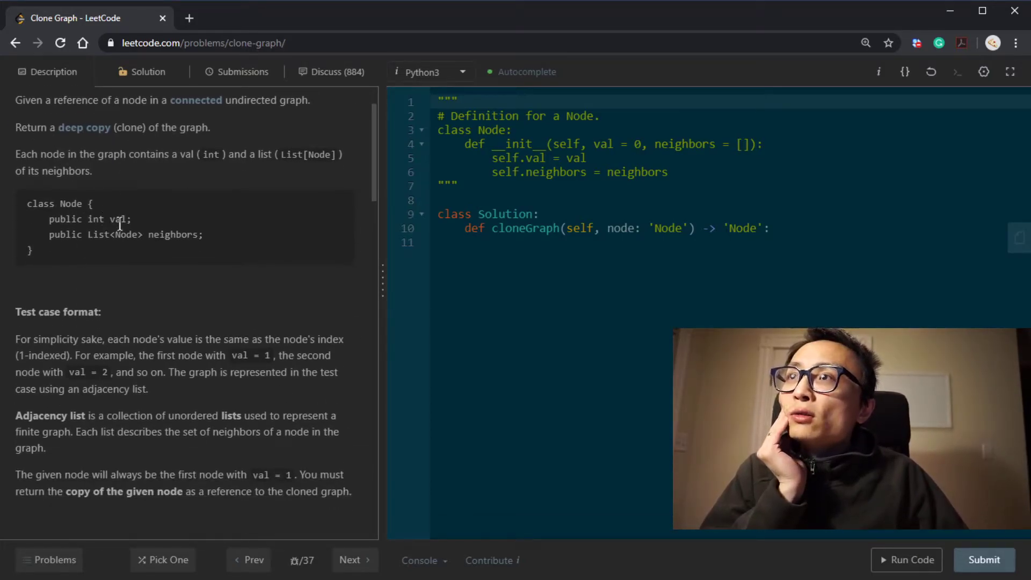
{"action": "double_click", "coordinate": [119, 219]}
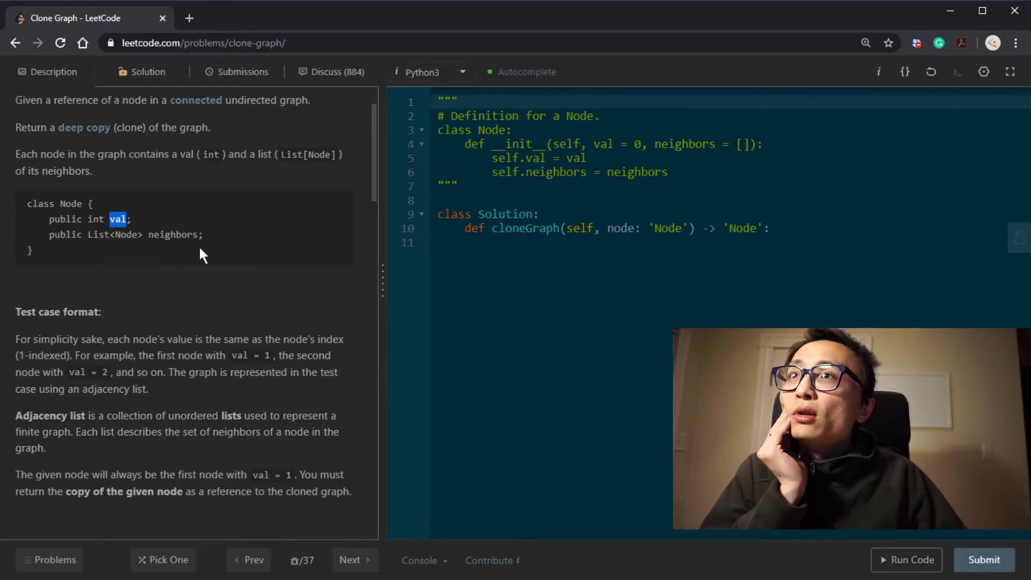
Scroll the description to the test case format and Example 1 adjacency-list explanation.
{"action": "scroll", "scroll_direction": "down", "scroll_amount": 3}
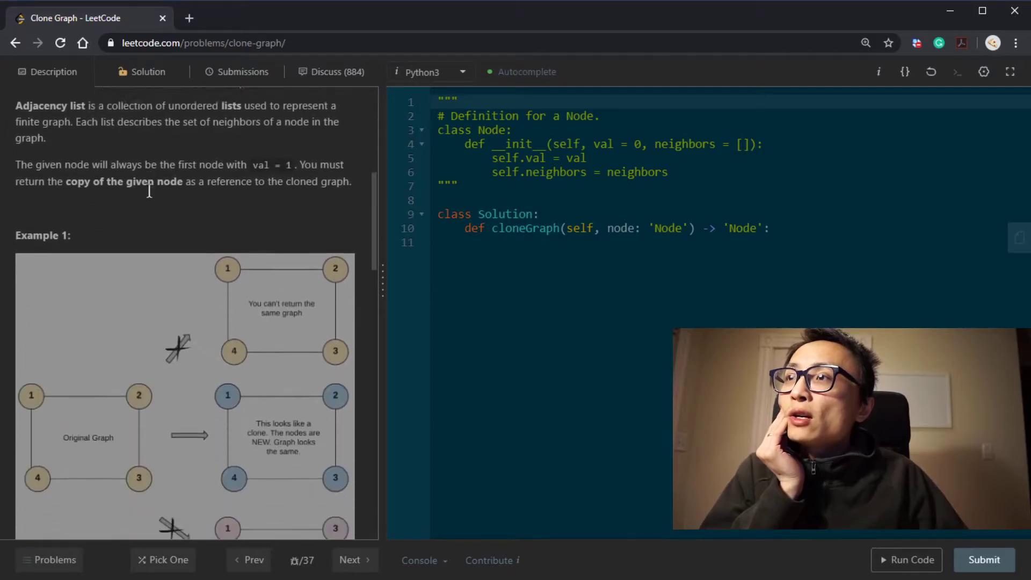
{"action": "scroll", "scroll_direction": "down", "scroll_amount": 3}
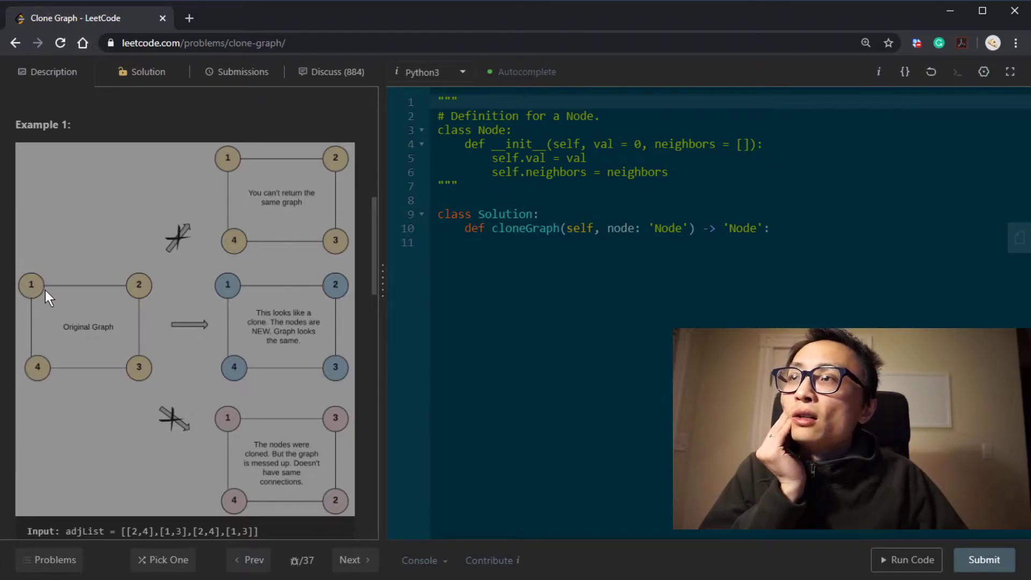
{"action": "mouse_move", "coordinate": [37, 298]}
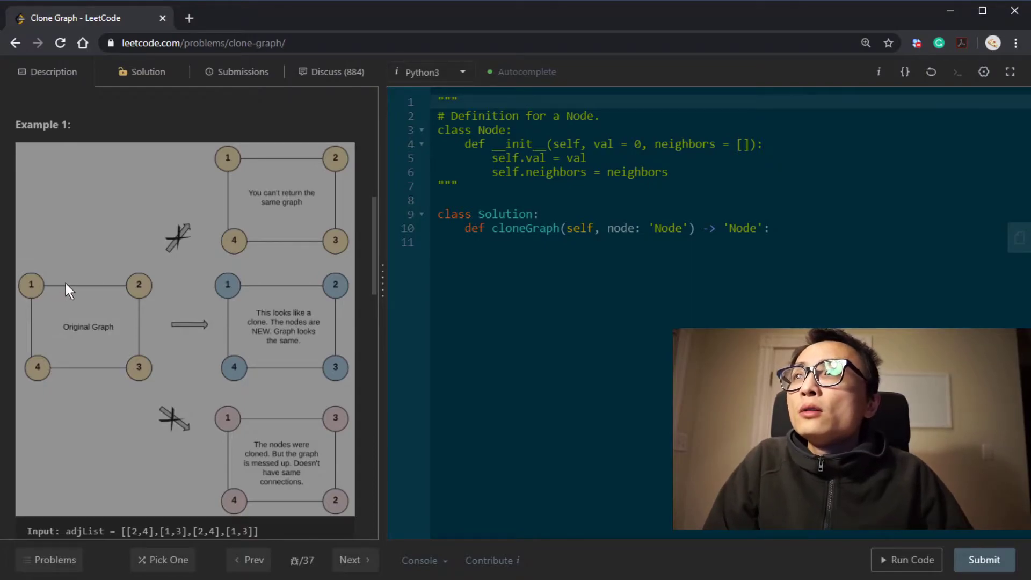
{"action": "mouse_move", "coordinate": [89, 266]}
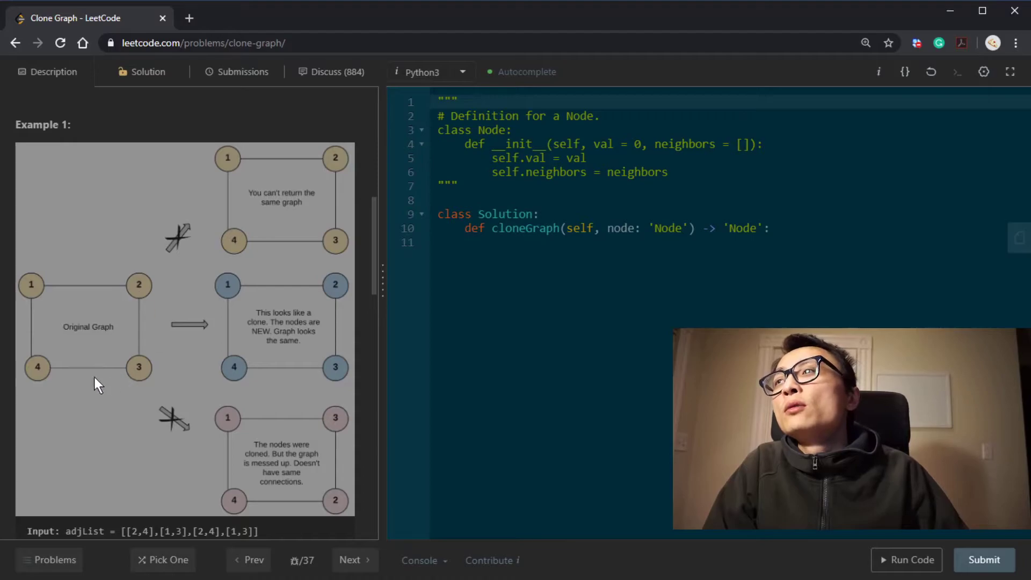
{"action": "mouse_move", "coordinate": [109, 406]}
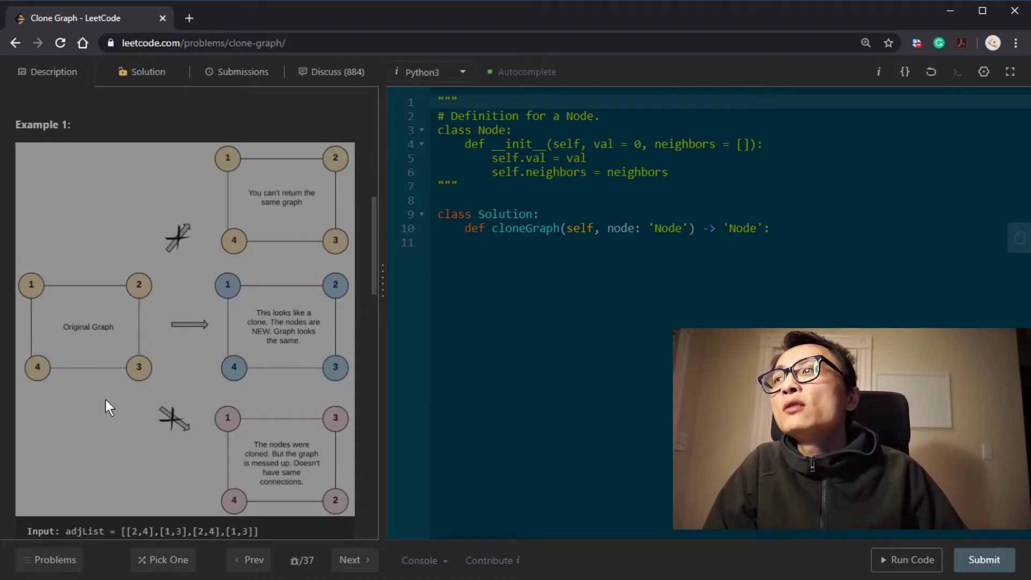
{"action": "mouse_move", "coordinate": [46, 275]}
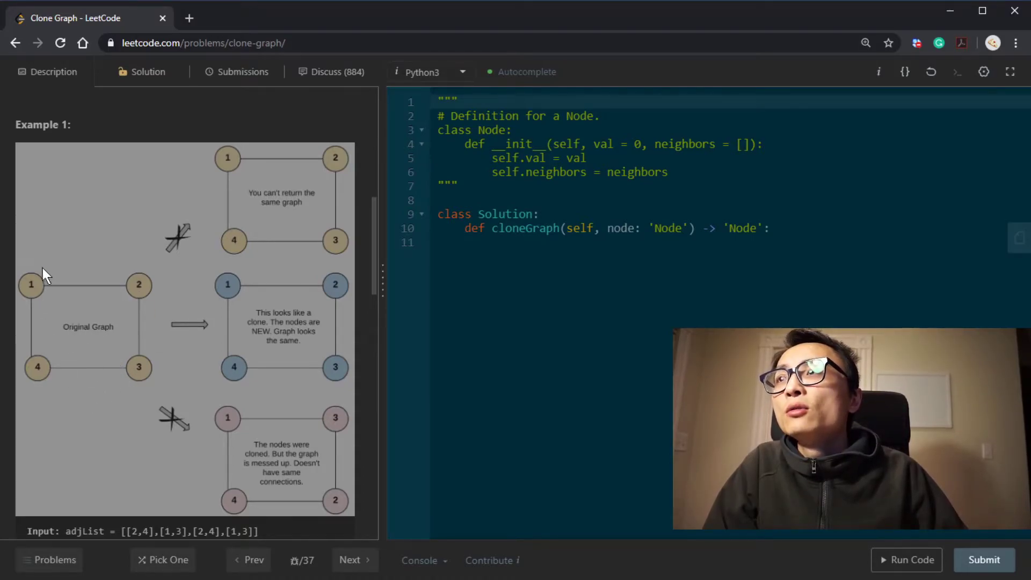
{"action": "mouse_move", "coordinate": [34, 292]}
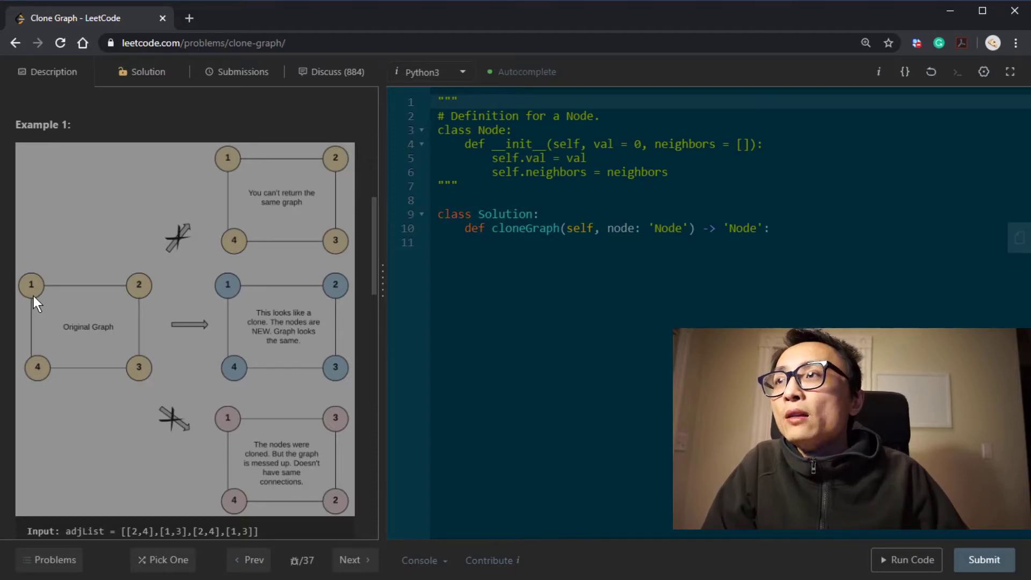
{"action": "mouse_move", "coordinate": [145, 294]}
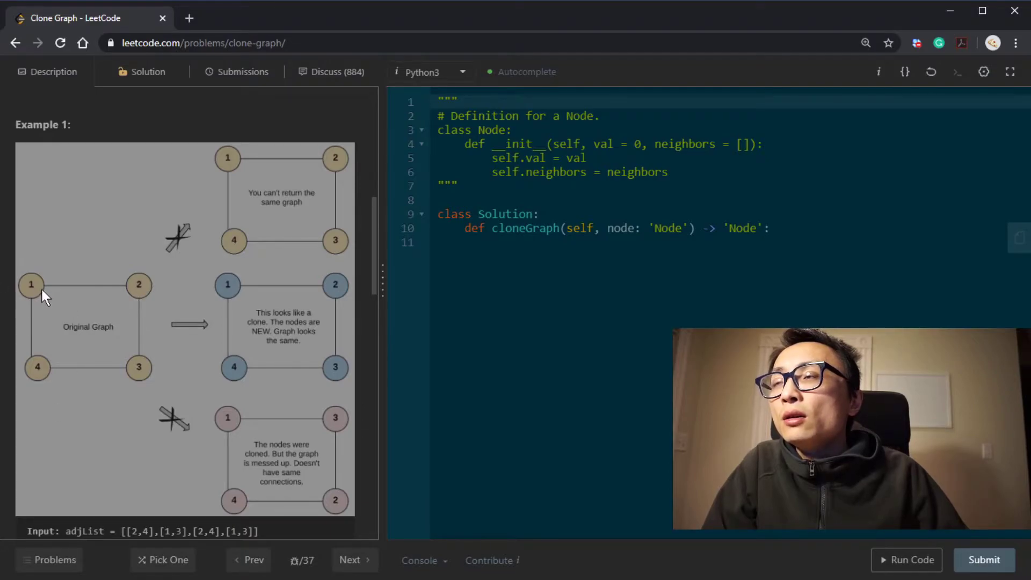
{"action": "mouse_move", "coordinate": [145, 297]}
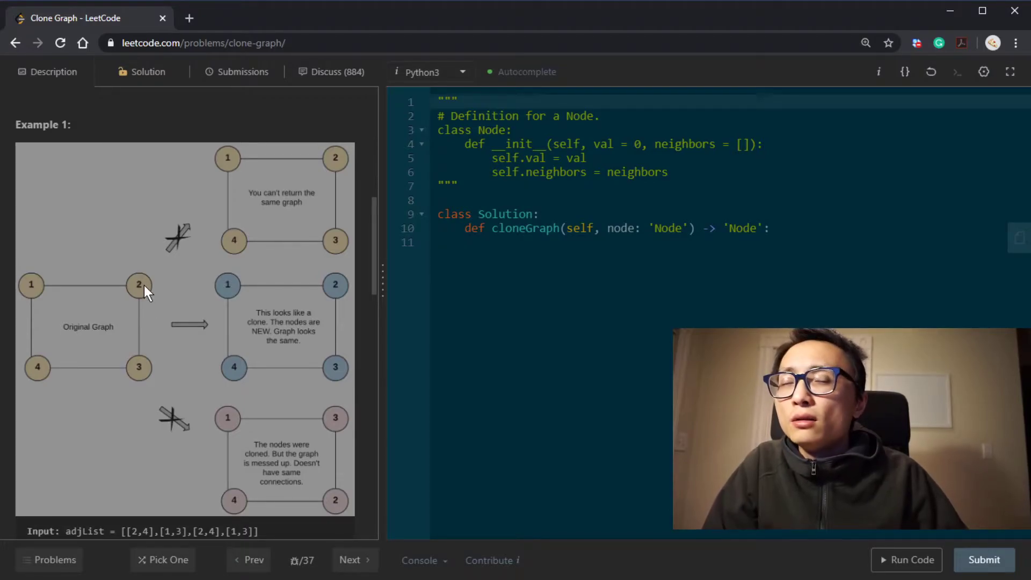
{"action": "mouse_move", "coordinate": [69, 306]}
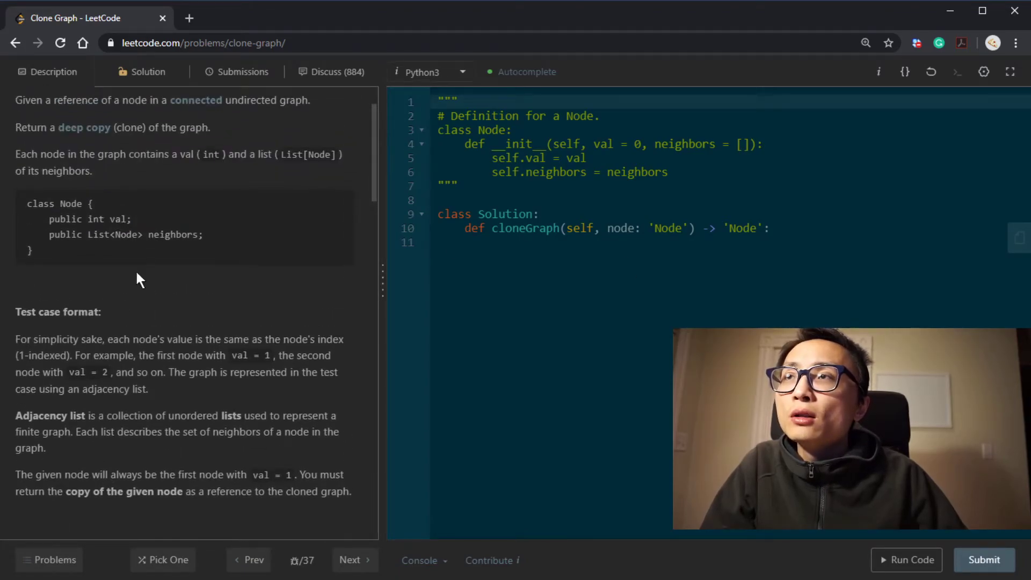
{"action": "scroll", "scroll_direction": "down", "scroll_amount": 3}
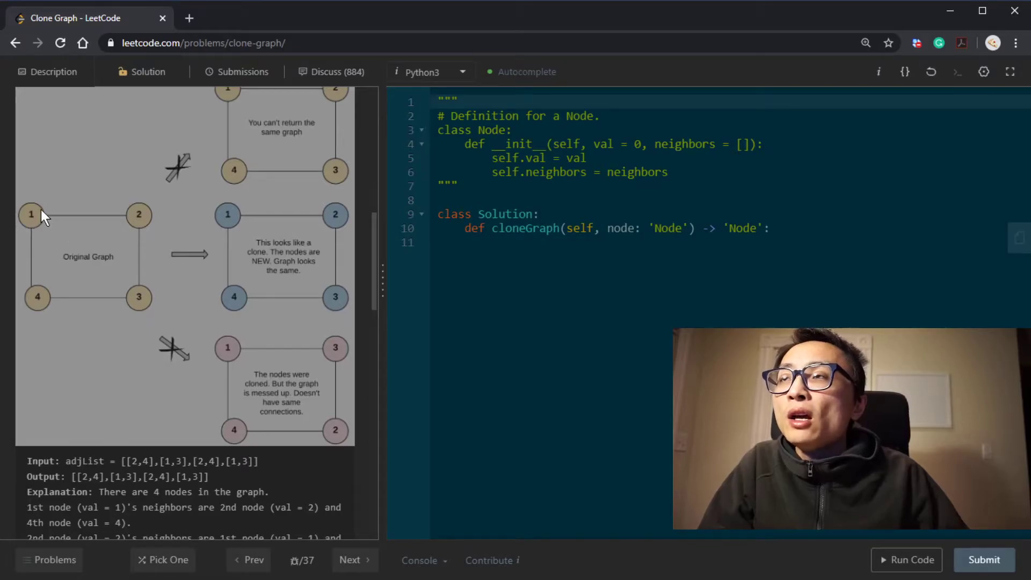
{"action": "mouse_move", "coordinate": [36, 226]}
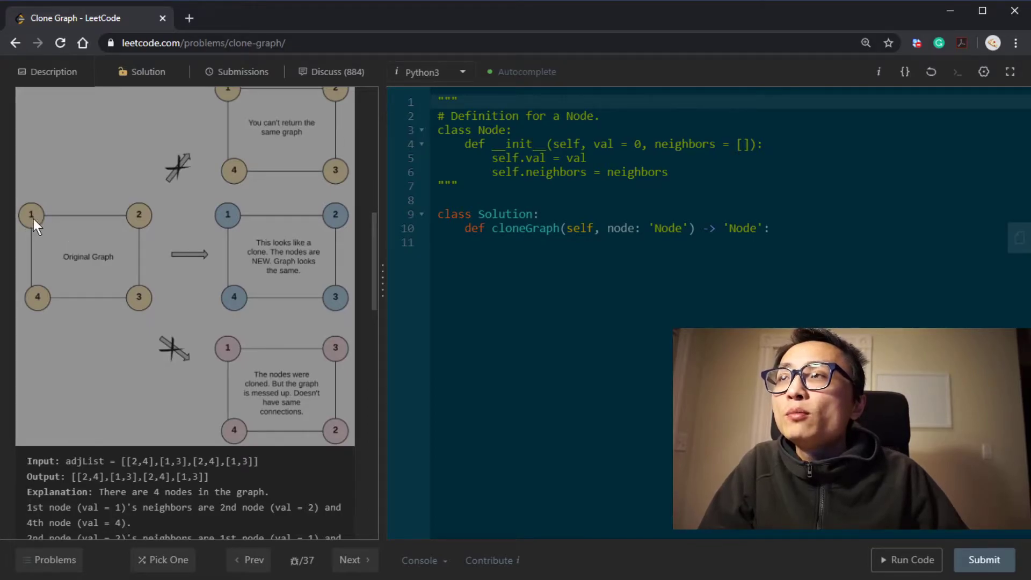
{"action": "mouse_move", "coordinate": [43, 227]}
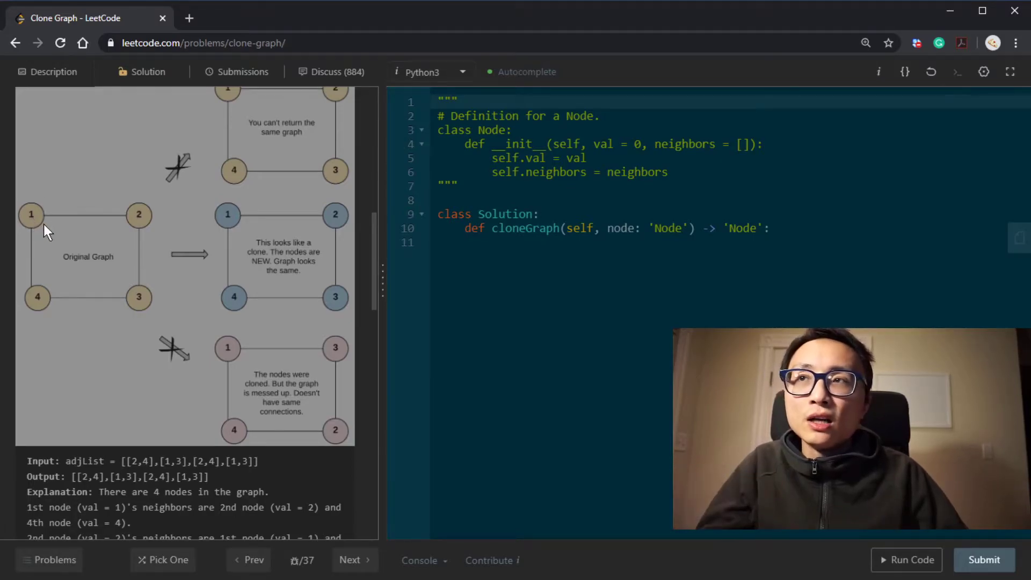
{"action": "mouse_move", "coordinate": [53, 228]}
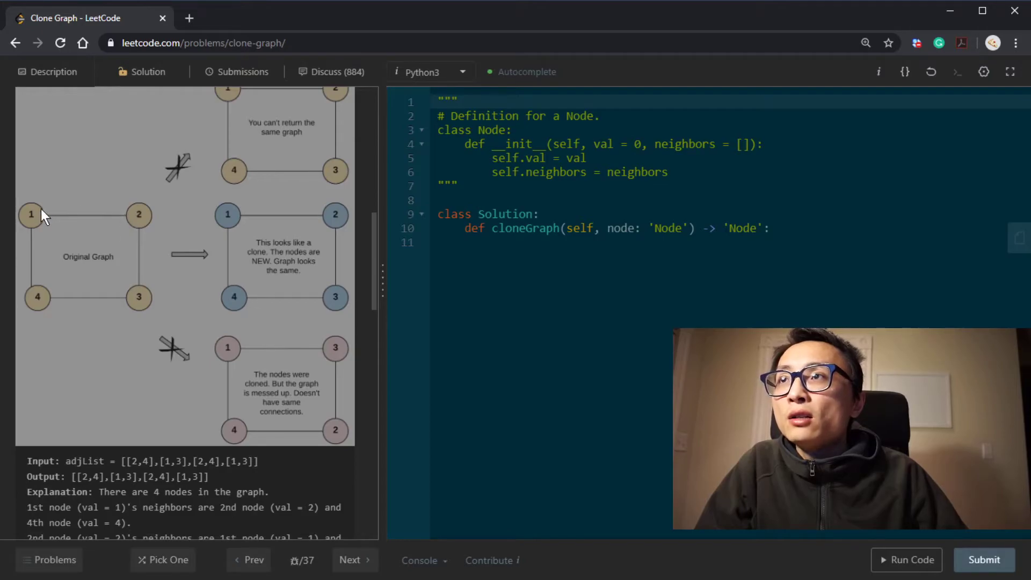
{"action": "mouse_move", "coordinate": [42, 226]}
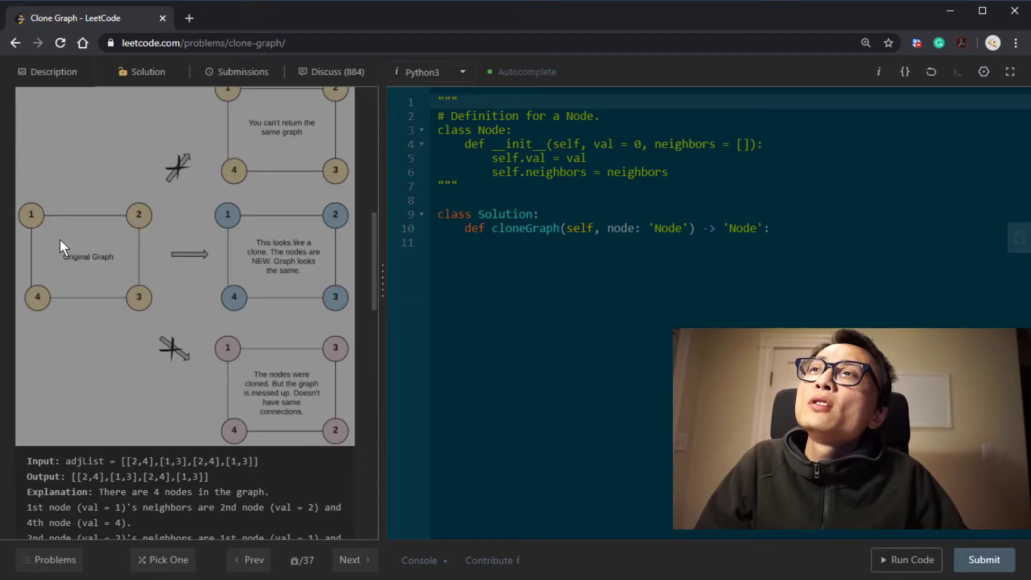
{"action": "mouse_move", "coordinate": [86, 224]}
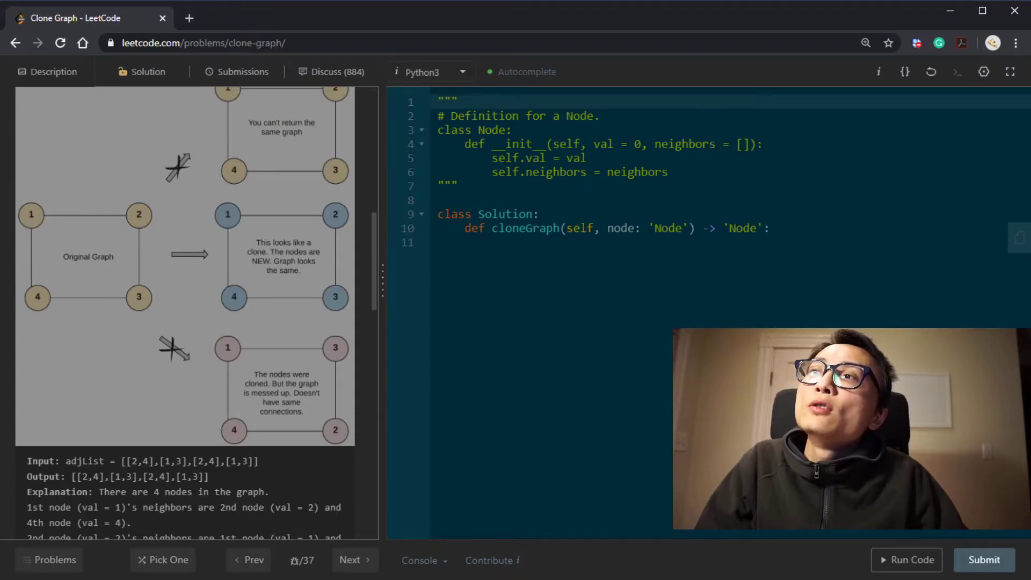
{"action": "mouse_move", "coordinate": [39, 310]}
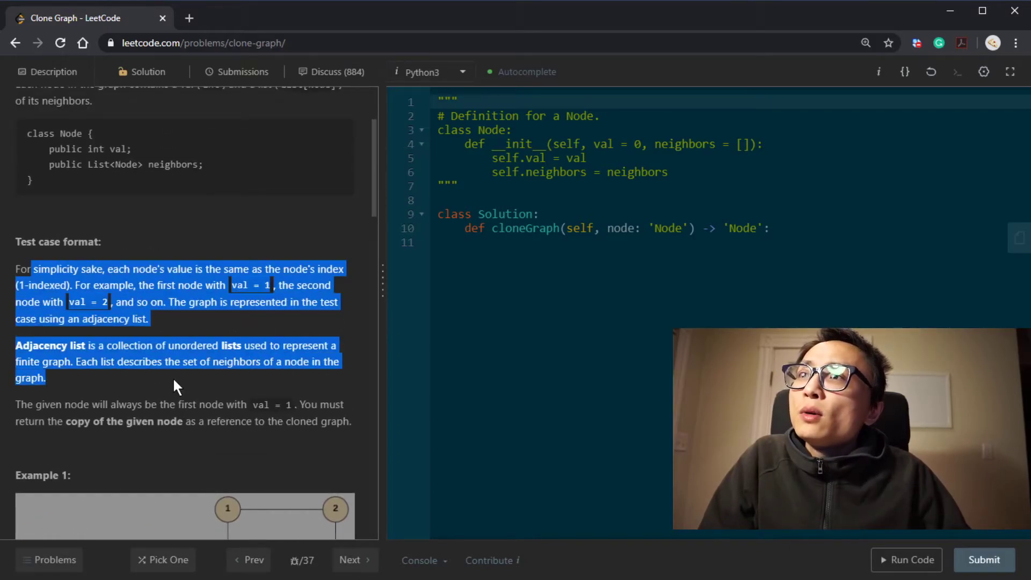
Highlight the node parameter in the cloneGraph signature and return the description to its top.
{"action": "left_click", "coordinate": [84, 396]}
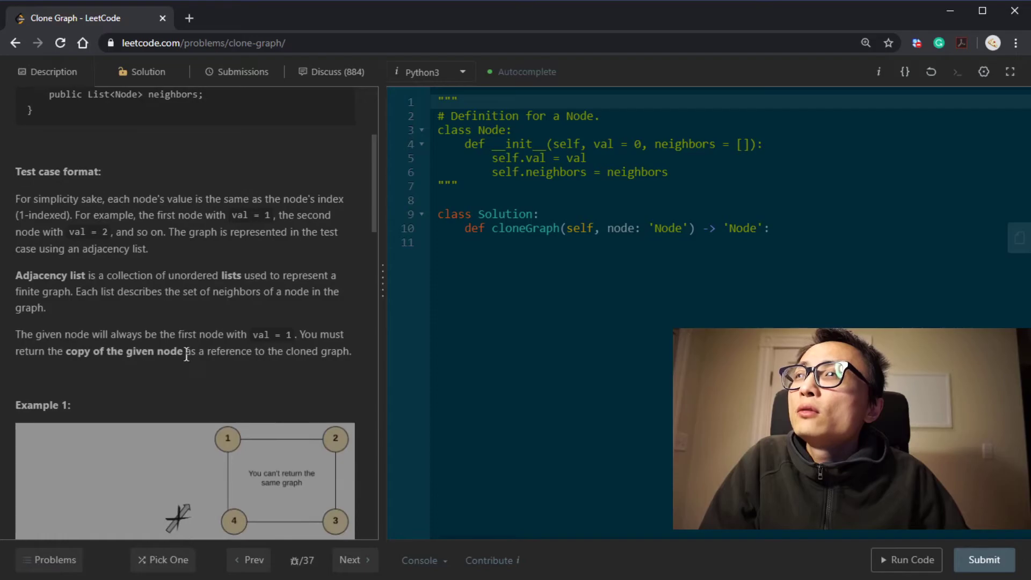
{"action": "left_click_drag", "start_coordinate": [65, 350], "coordinate": [186, 350]}
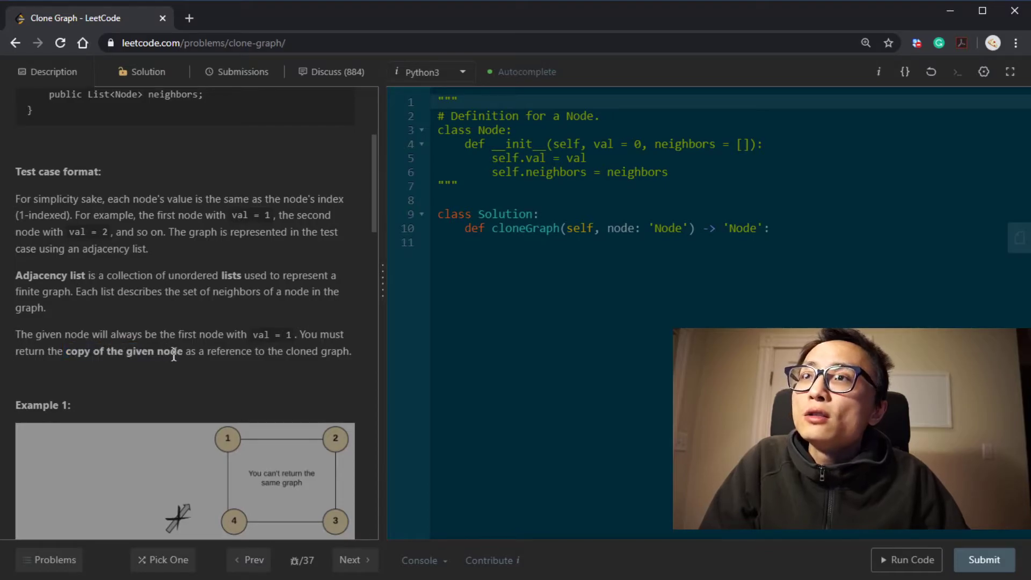
{"action": "mouse_move", "coordinate": [619, 228]}
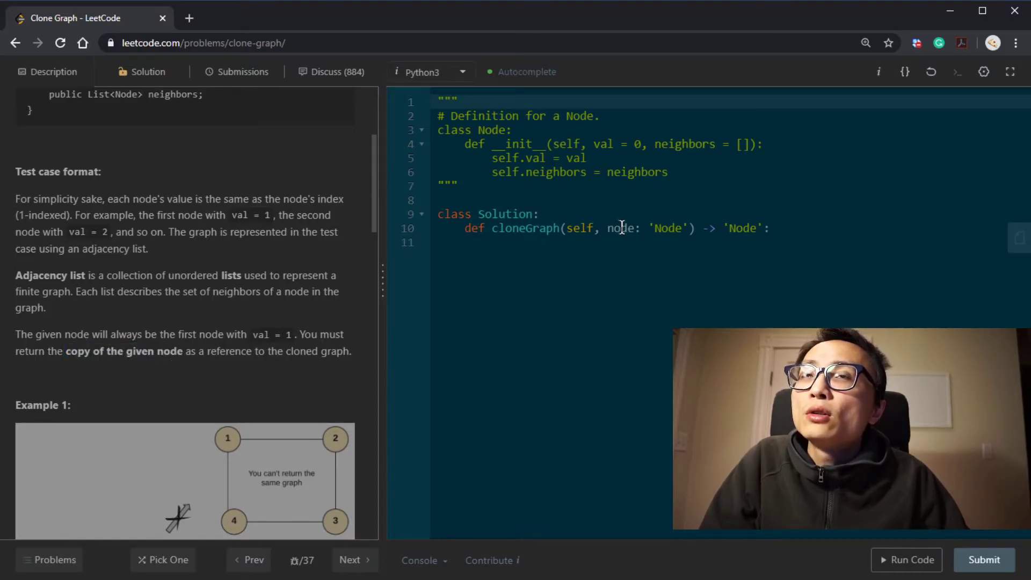
{"action": "double_click", "coordinate": [620, 228]}
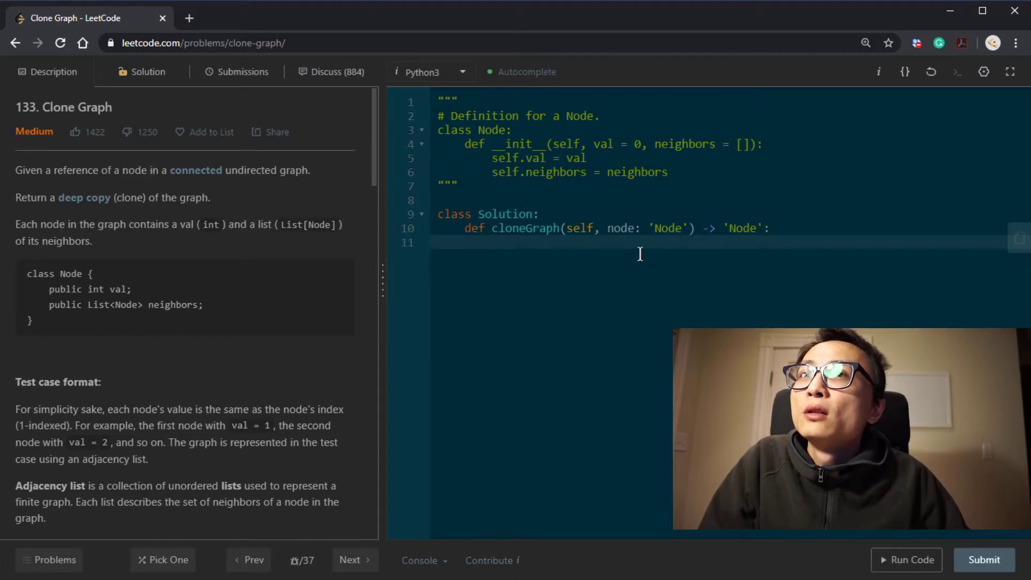
{"action": "mouse_move", "coordinate": [206, 174]}
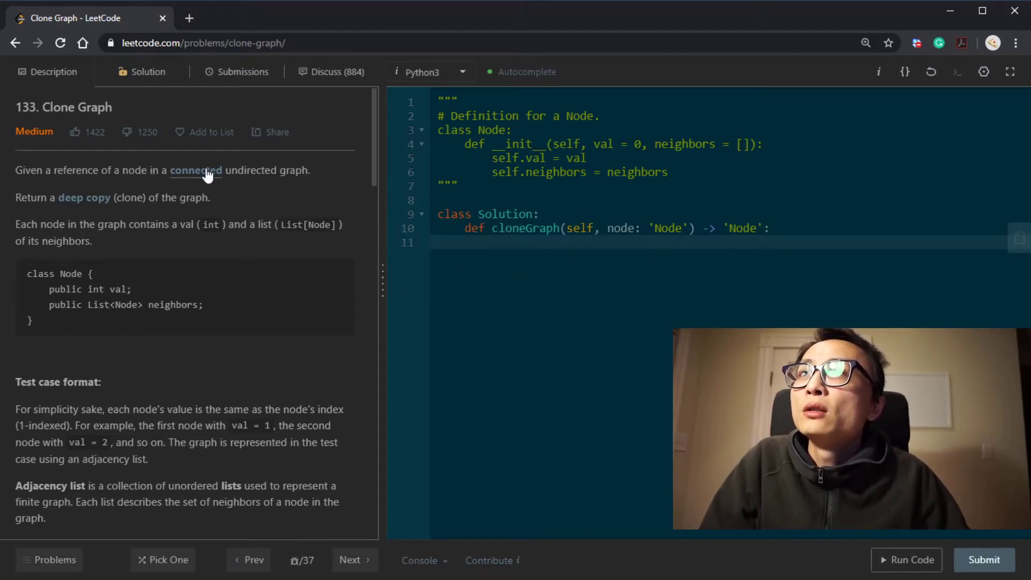
{"action": "double_click", "coordinate": [619, 228]}
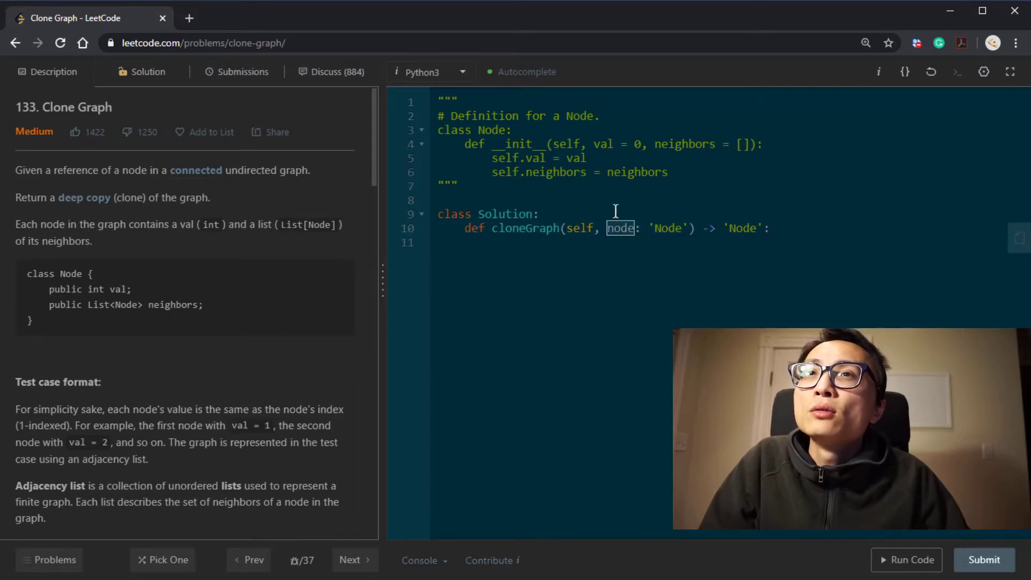
{"action": "scroll", "scroll_direction": "down", "scroll_amount": 3}
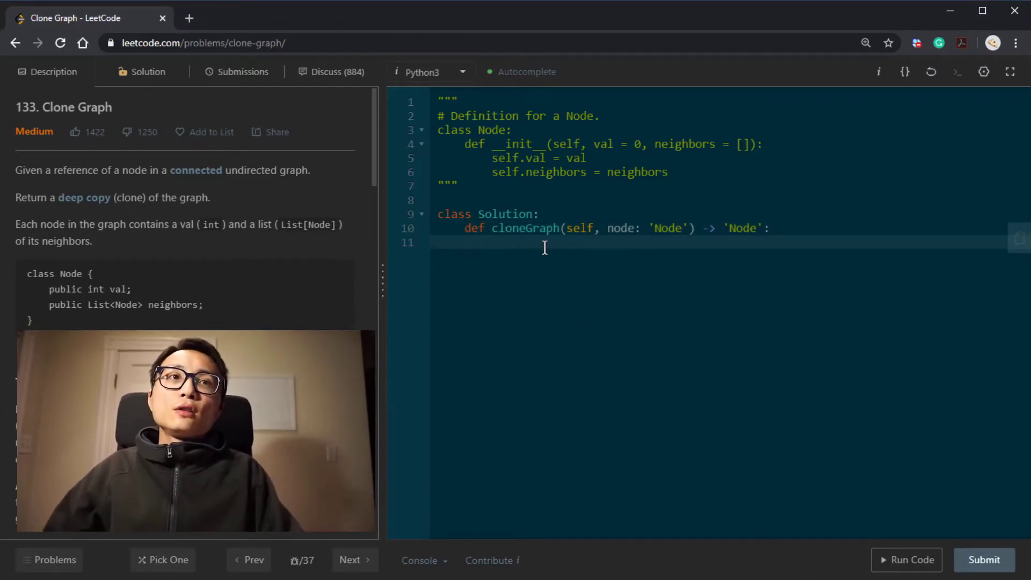
Seed deque = collections.deque([node]) and create mapping = dict() in cloneGraph.
{"action": "type", "text": "def"}
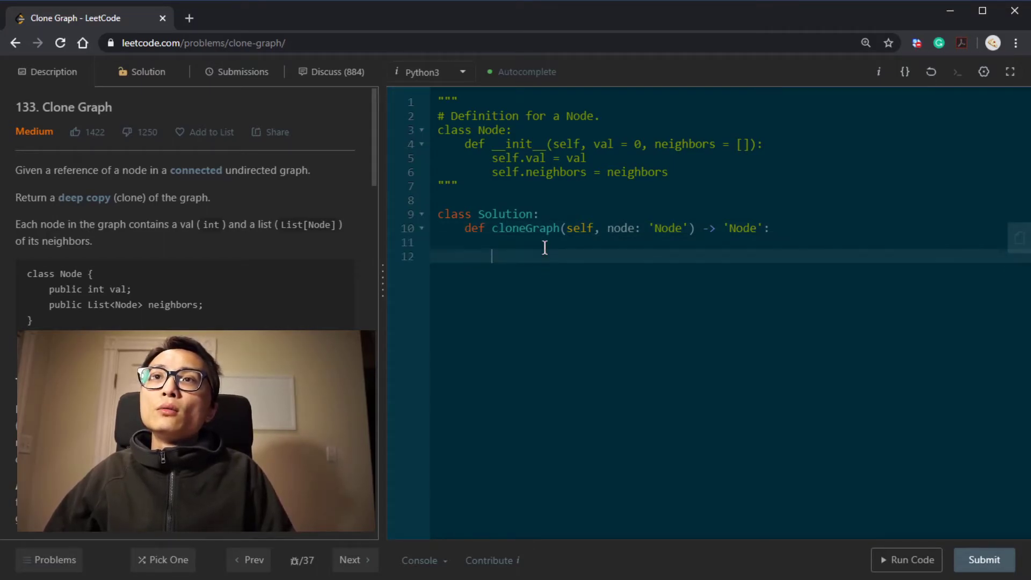
{"action": "type", "text": "deque = collec"}
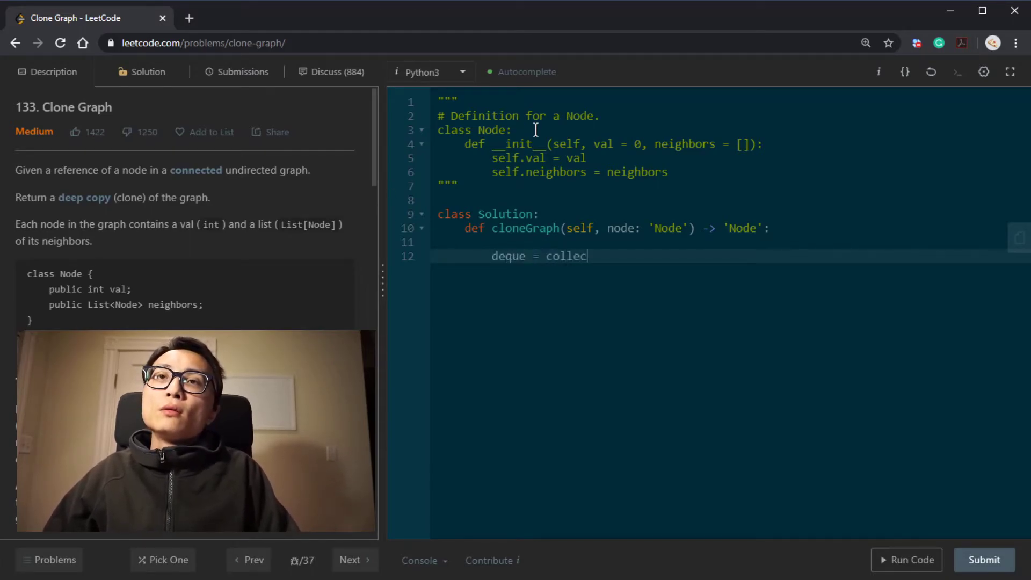
{"action": "type", "text": "tions.deque(n"}
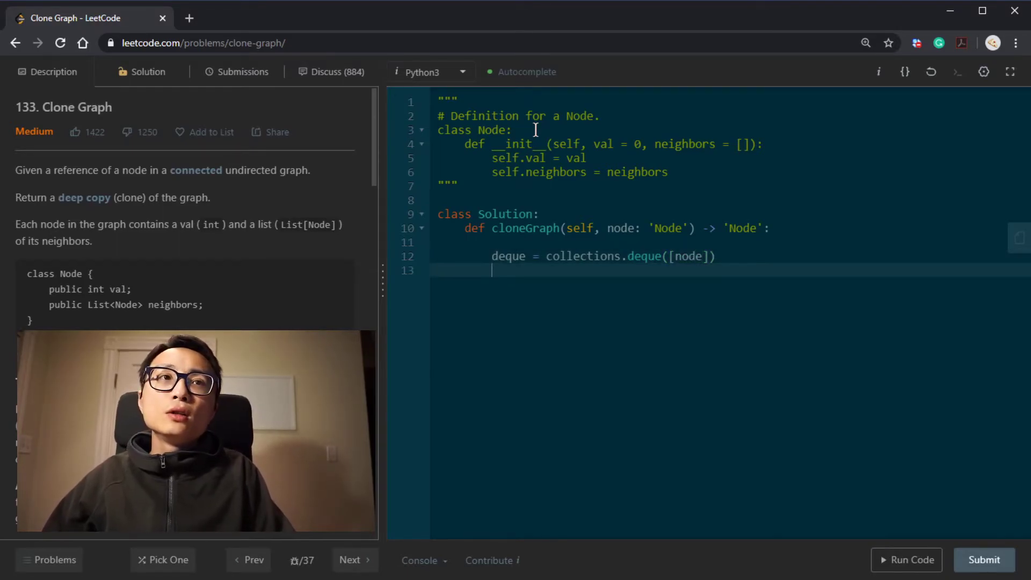
{"action": "type", "text": "mappi"}
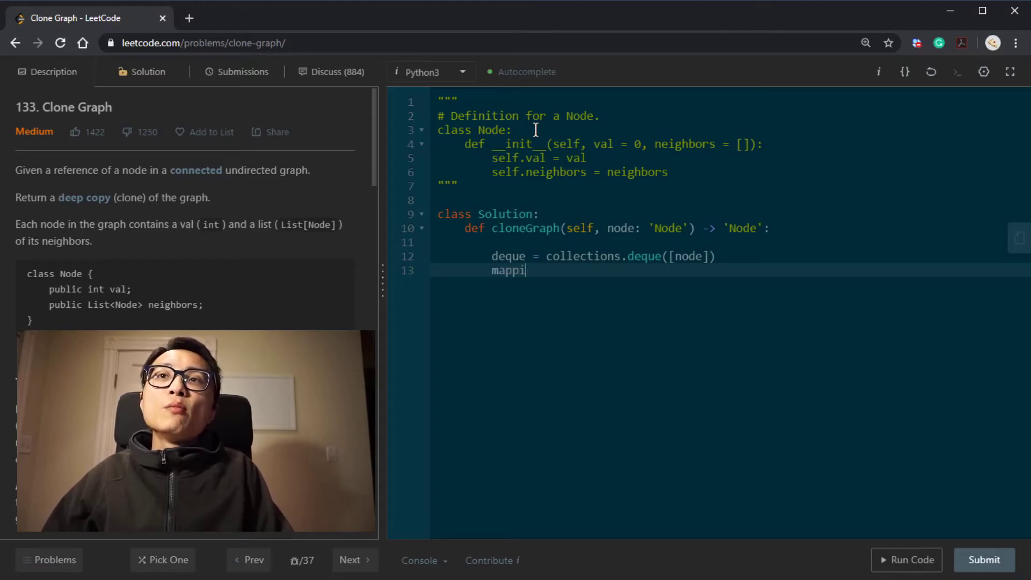
{"action": "type", "text": "ng"}
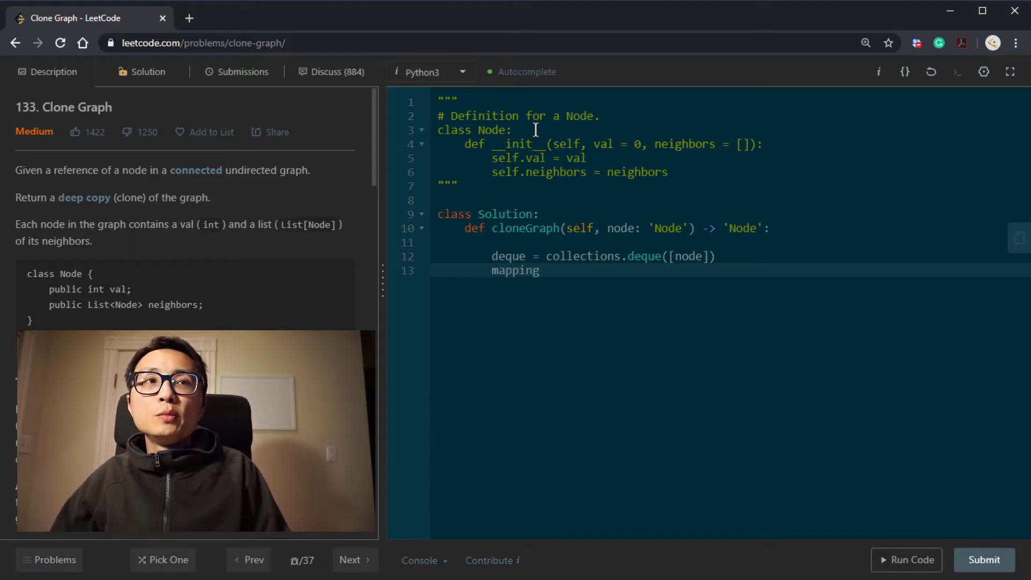
{"action": "type", "text": "= dict()"}
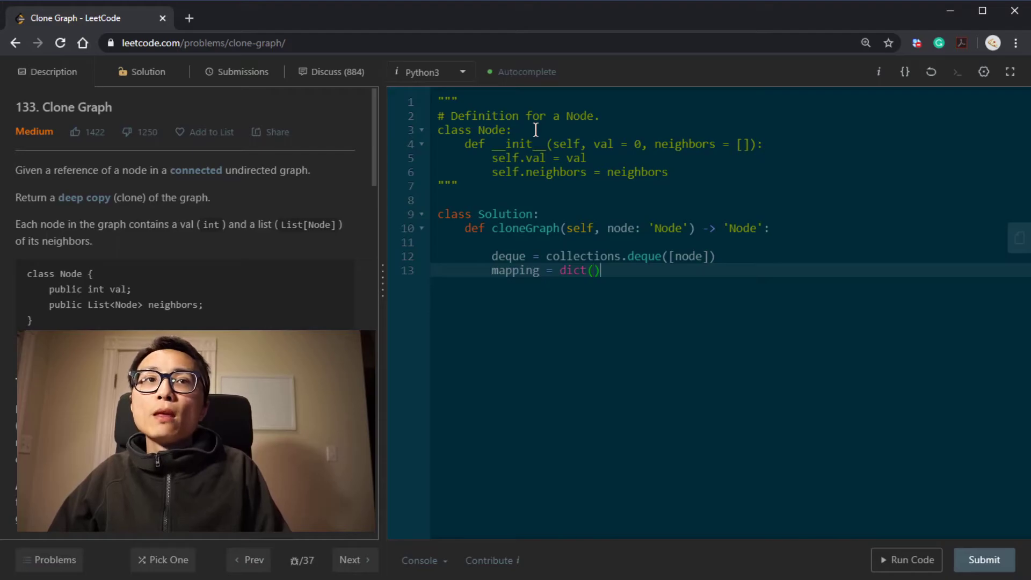
Add 'while deque:' with nd = deque.popleft() taking the next node off the front.
{"action": "type", "text": "while"}
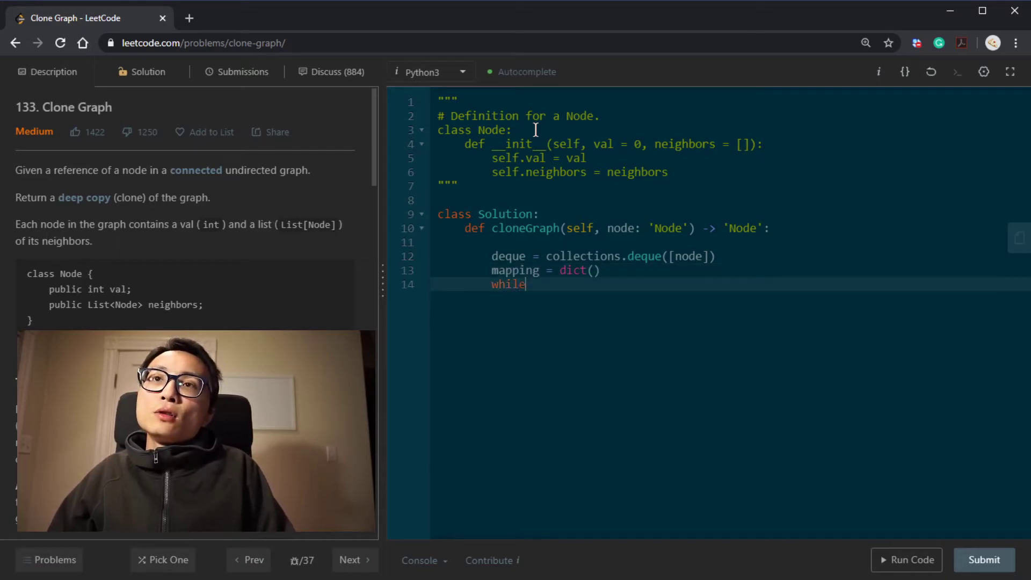
{"action": "type", "text": "deque"}
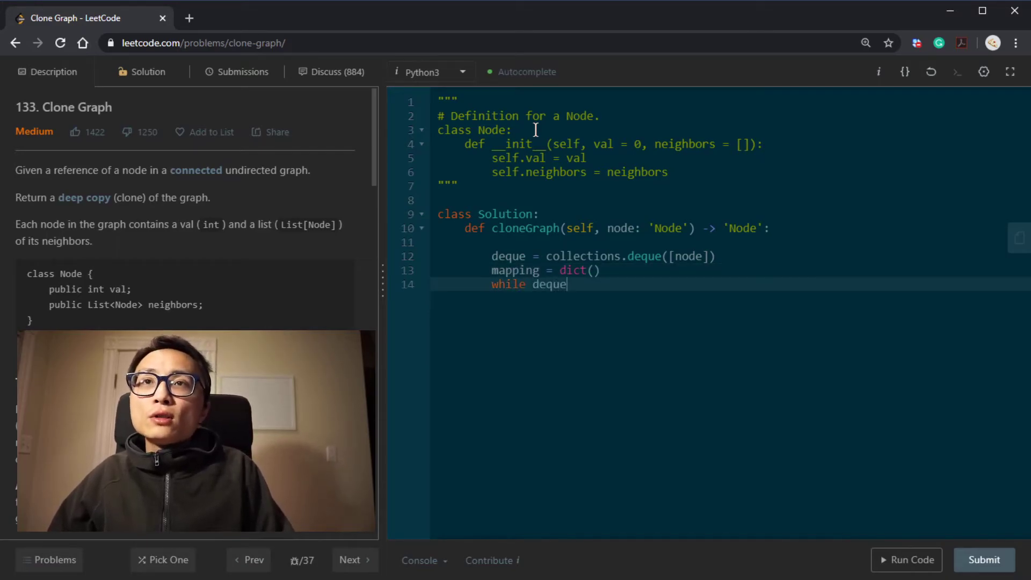
{"action": "key", "text": "Enter"}
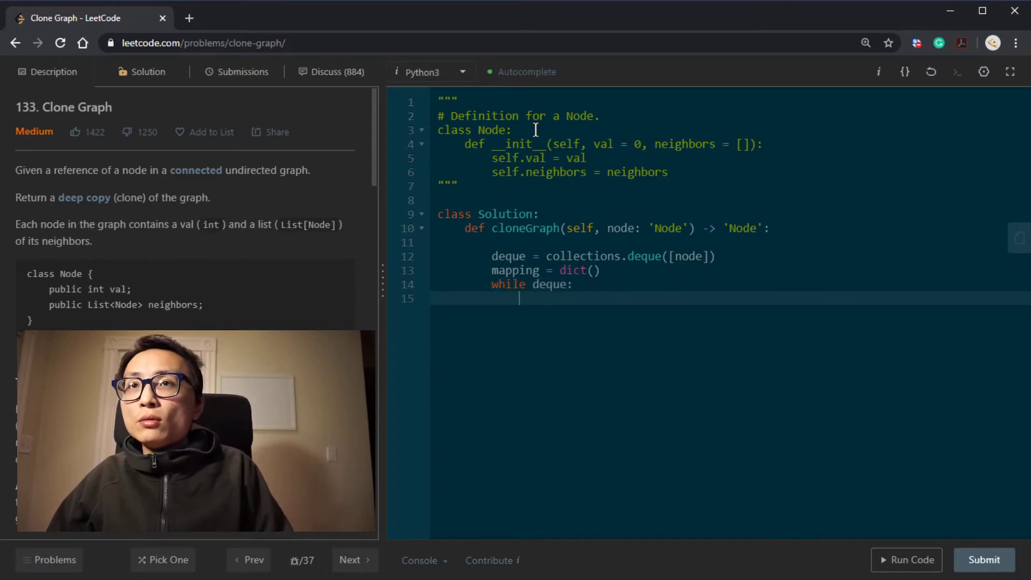
{"action": "type", "text": "nd"}
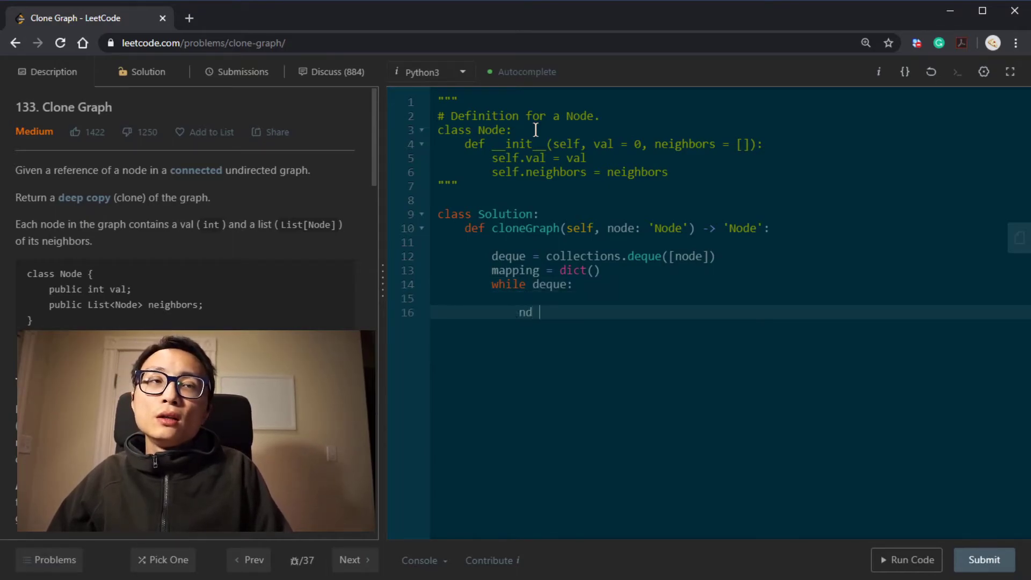
{"action": "type", "text": "= deque"}
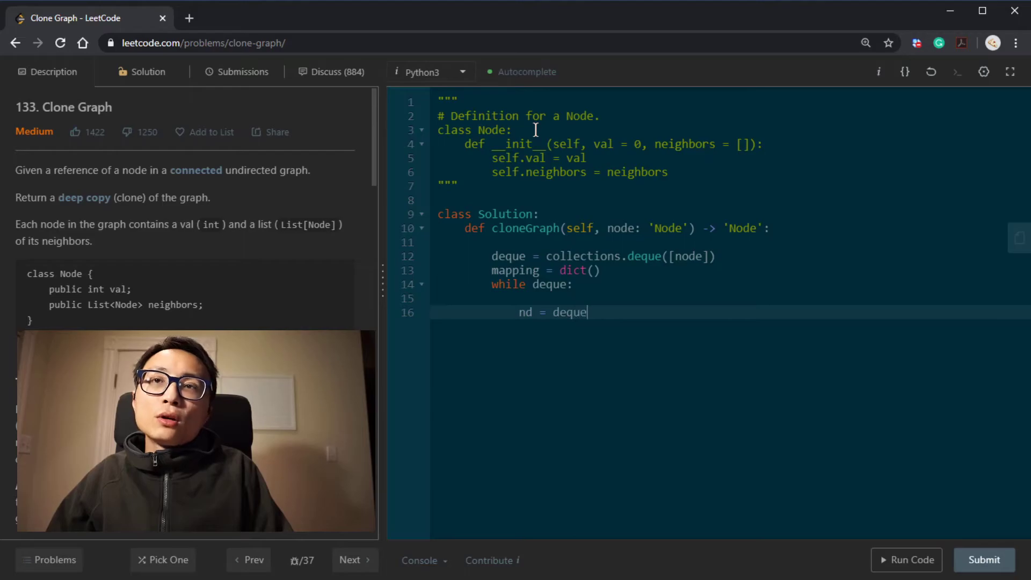
{"action": "type", "text": ".popleft("}
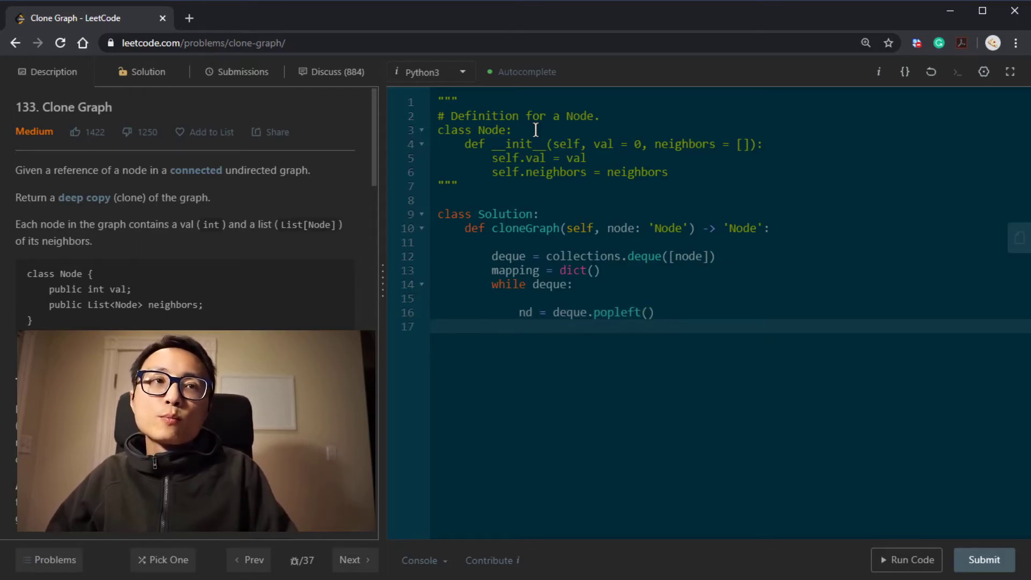
Write 'if nd not in mapping: mapping[nd] = Node(nd.val)' and begin a for statement.
{"action": "type", "text": "if nd n"}
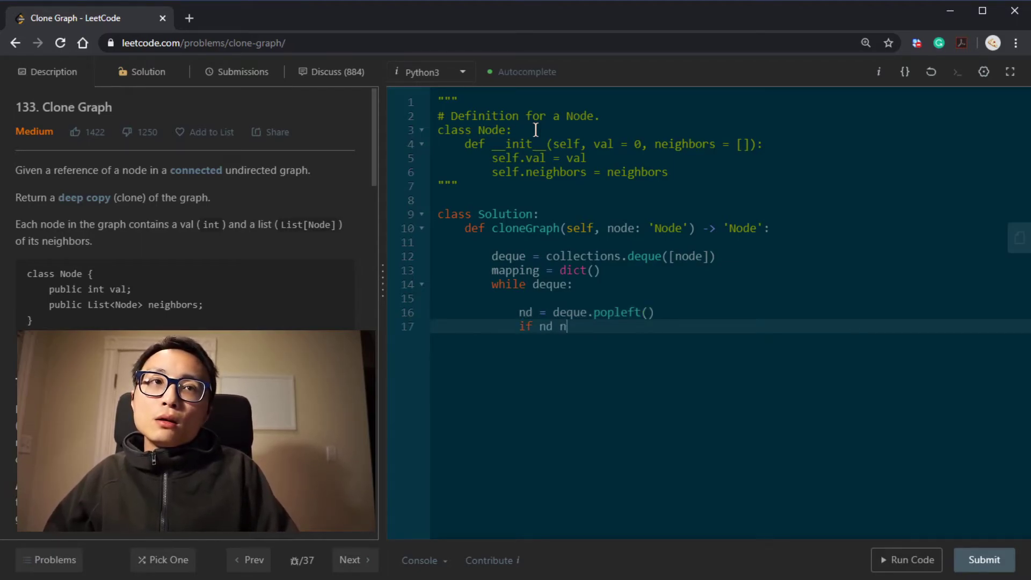
{"action": "type", "text": "ot in ma"}
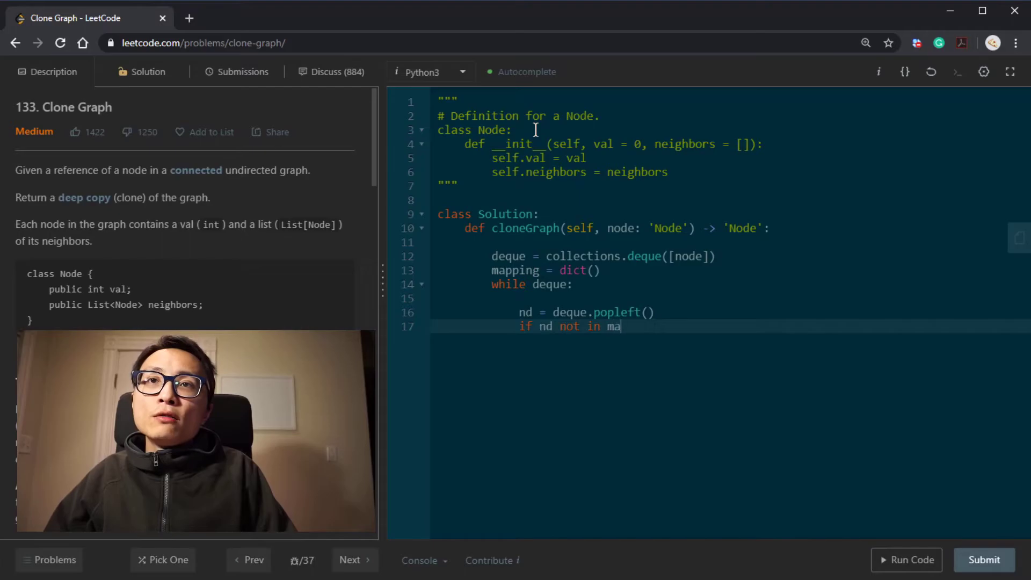
{"action": "type", "text": "pping:"}
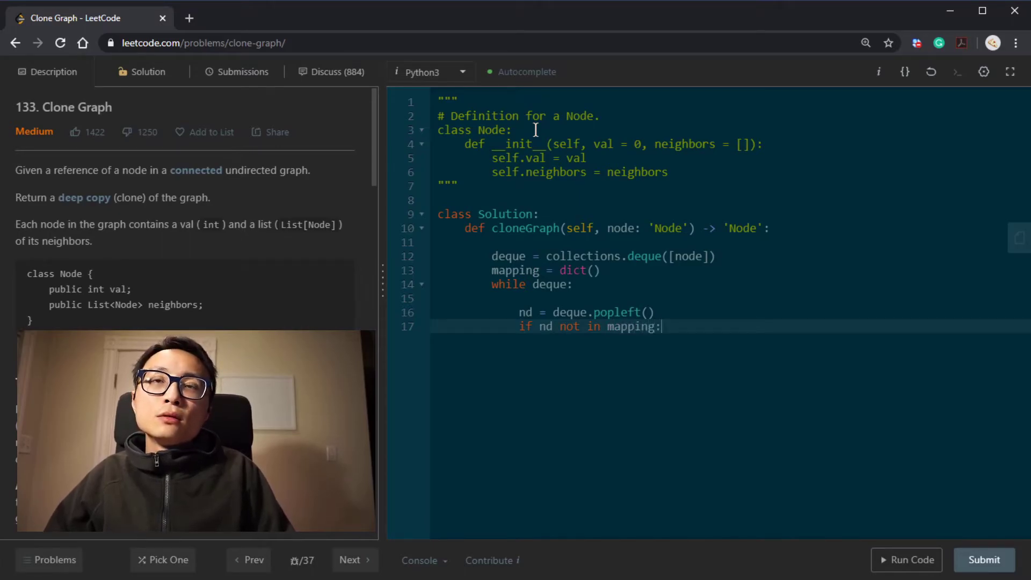
{"action": "type", "text": "mapping[]"}
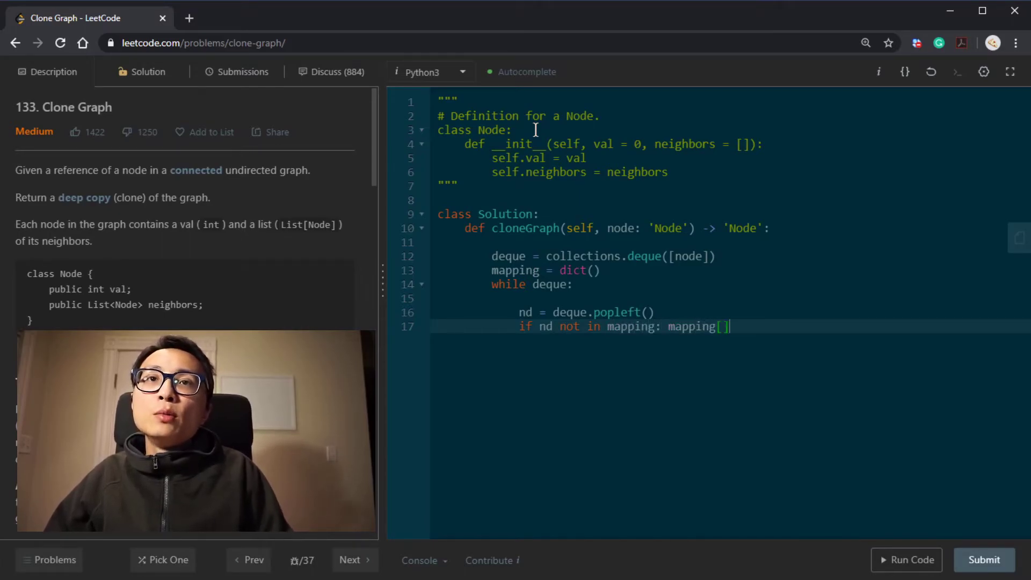
{"action": "type", "text": "nd] ="}
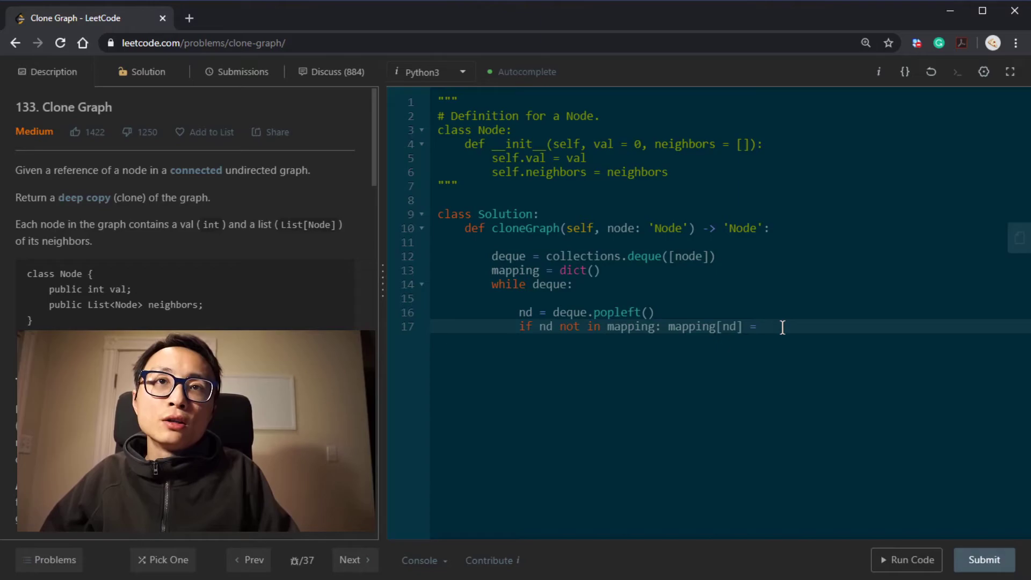
{"action": "type", "text": "Node()"}
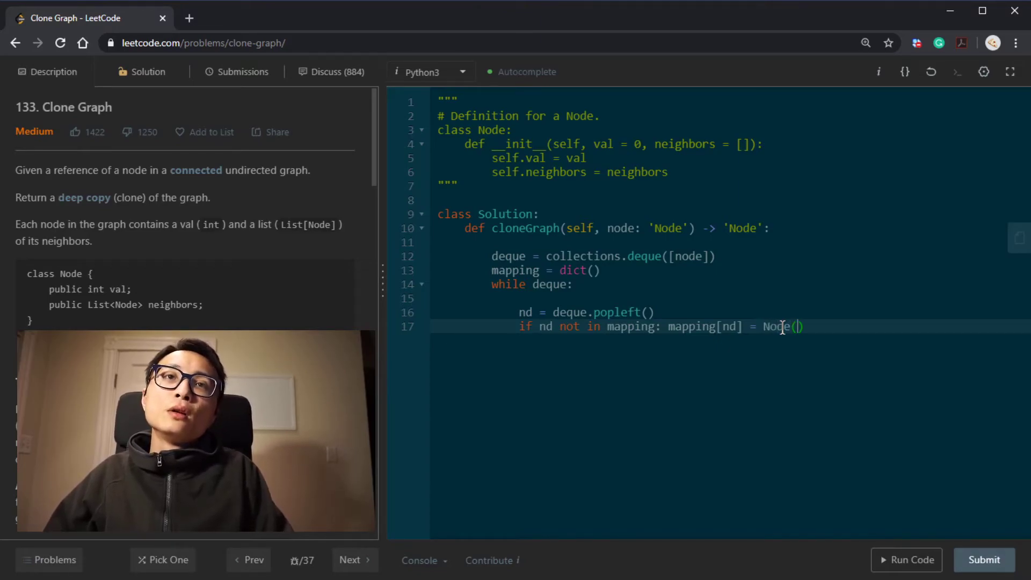
{"action": "type", "text": "nd.val)"}
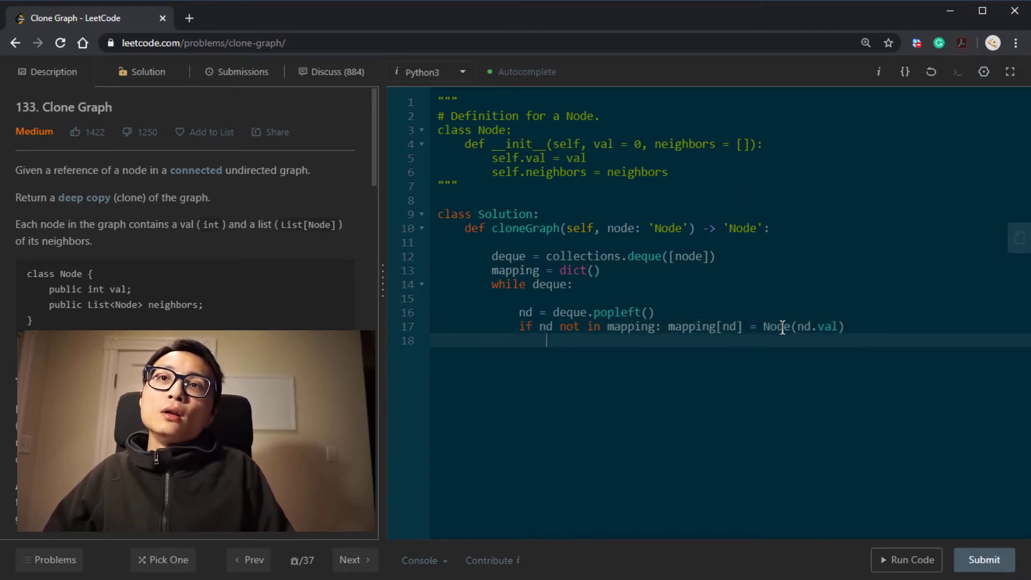
{"action": "type", "text": "for"}
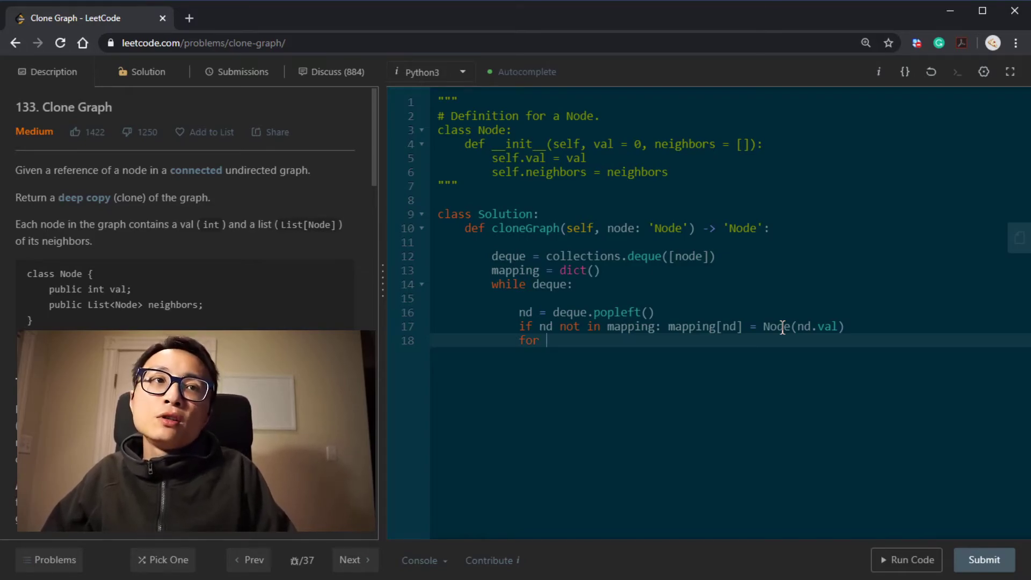
Loop 'for nei in nd.neighbors', cloning unseen neighbors into mapping and appending them to deque.
{"action": "type", "text": "nei in nd.e"}
{"action": "type", "text": "if"}
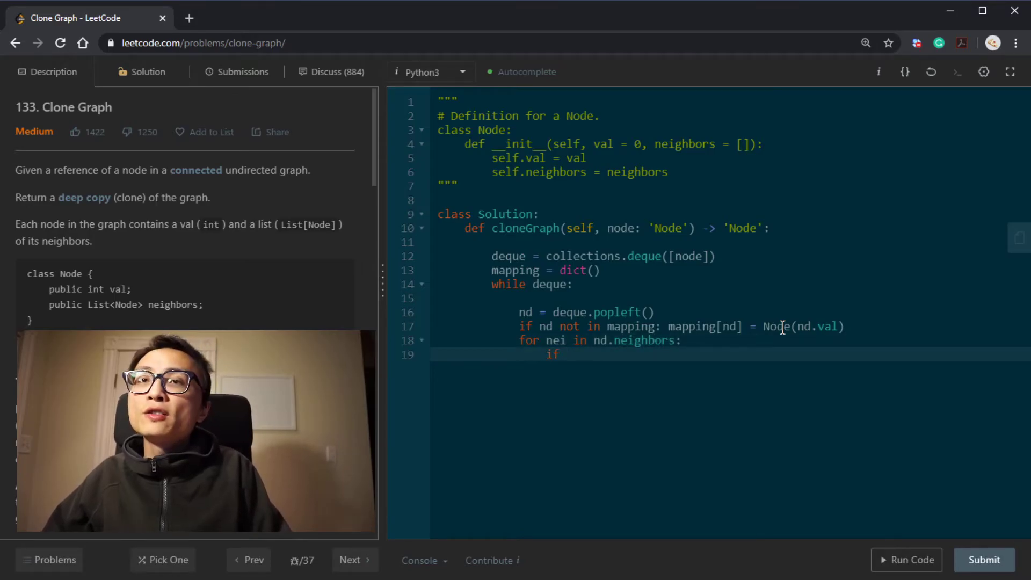
{"action": "type", "text": "nei"}
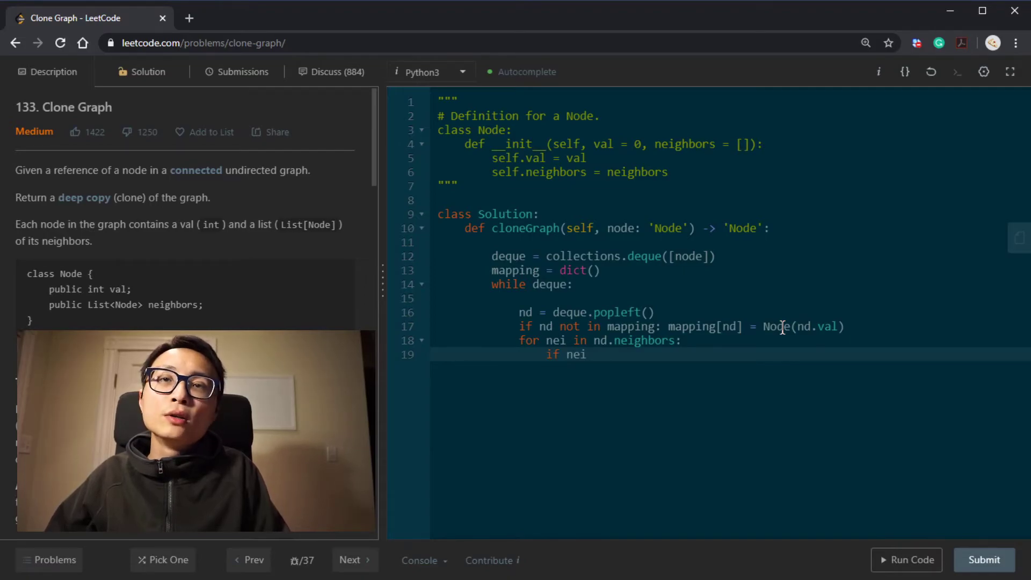
{"action": "type", "text": "not in m"}
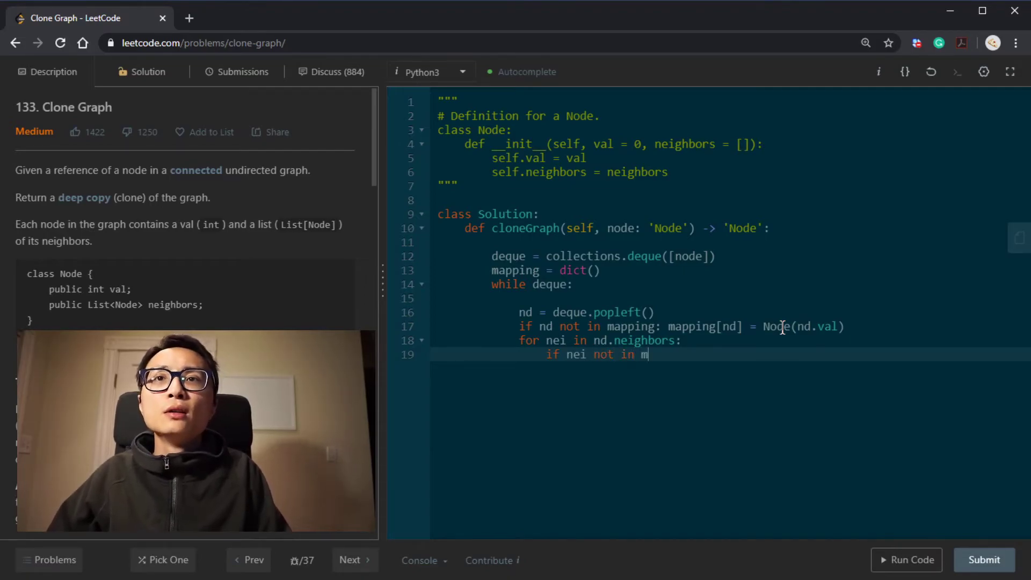
{"action": "type", "text": "apping:"}
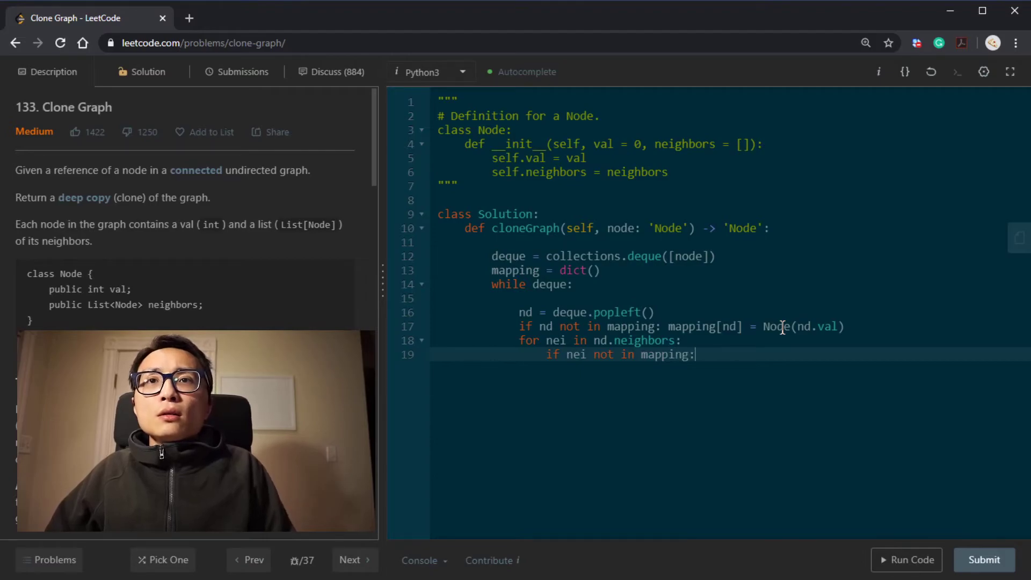
{"action": "type", "text": "mapping[]"}
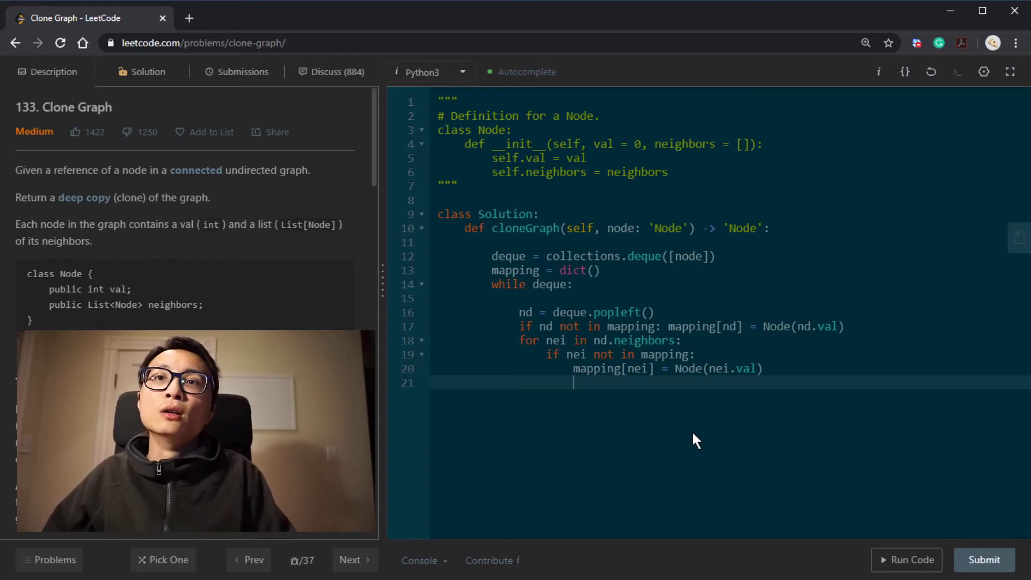
{"action": "type", "text": "deque"}
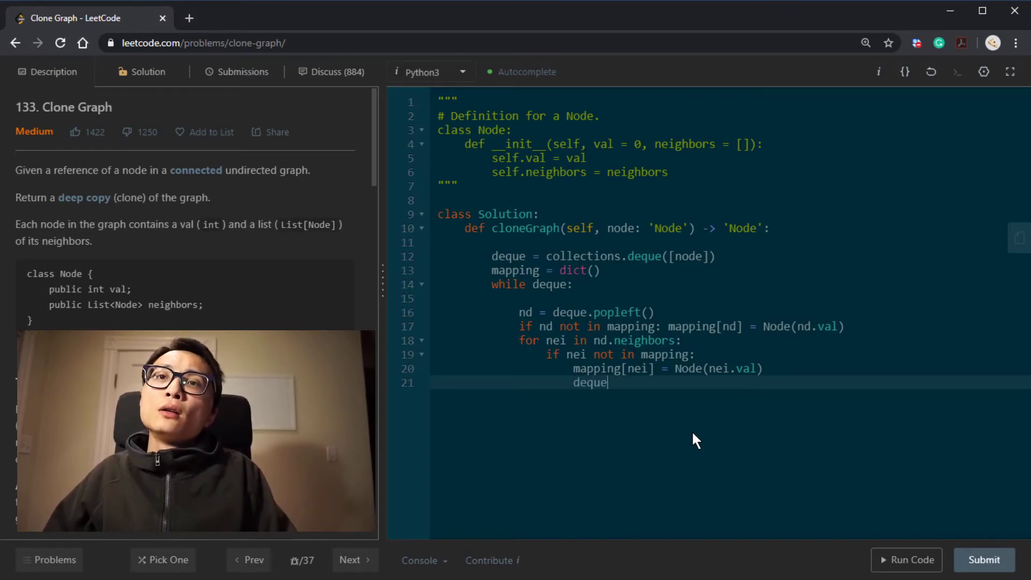
{"action": "type", "text": ".append"}
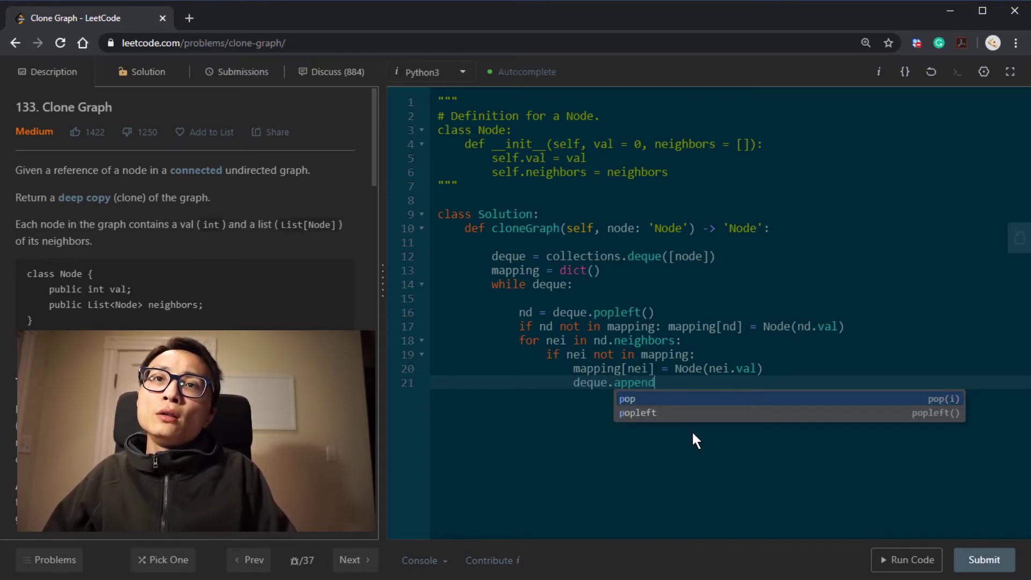
{"action": "type", "text": "(nei)"}
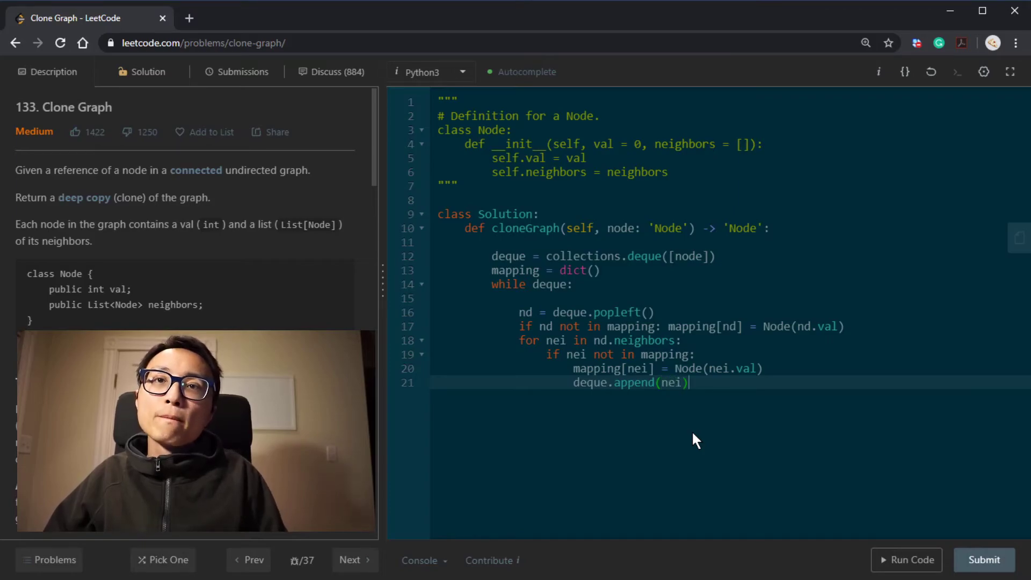
Append mapping[nei] to mapping[nd].neighbors for every neighbor.
{"action": "type", "text": "map"}
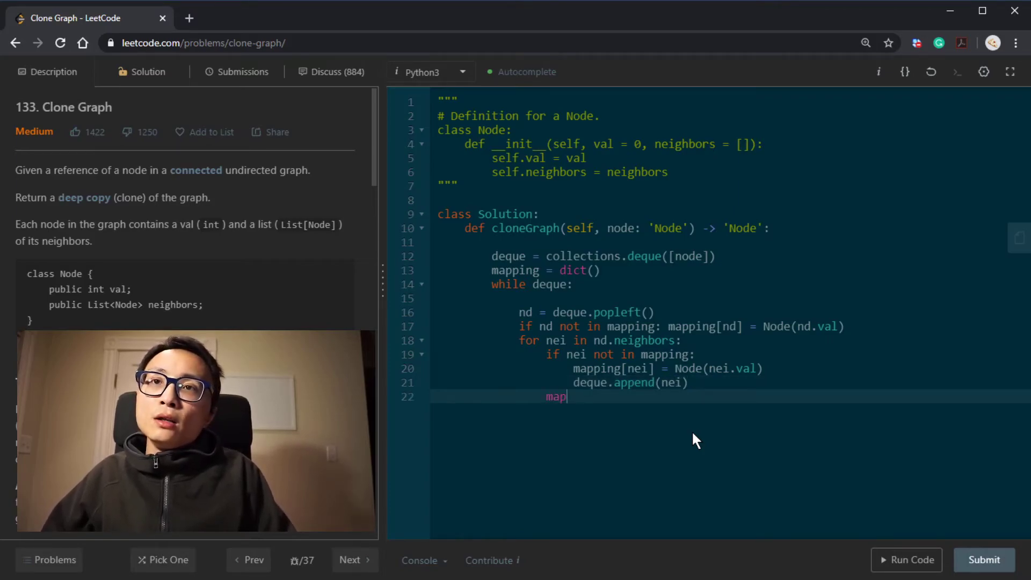
{"action": "type", "text": "ping"}
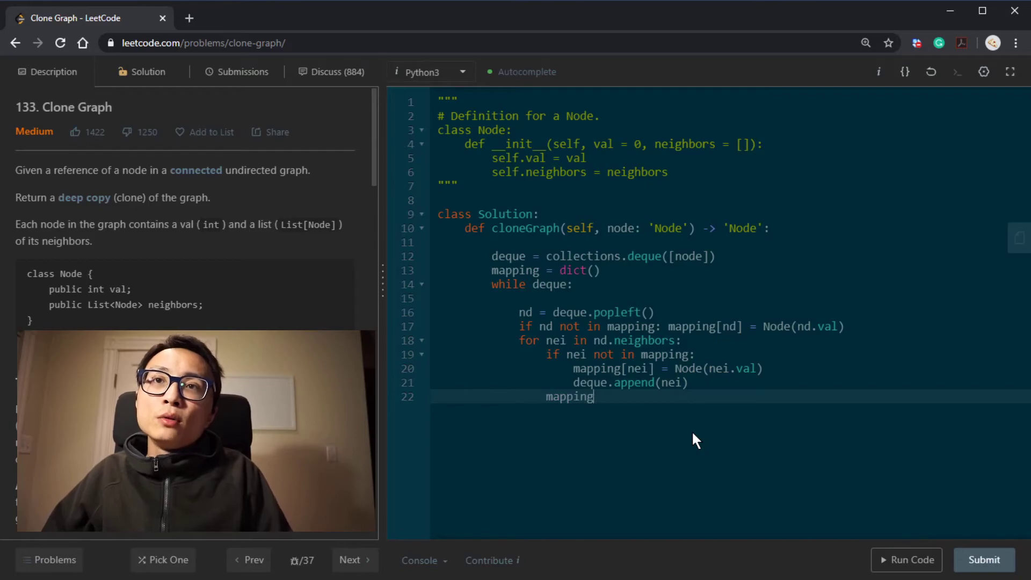
{"action": "type", "text": "[]"}
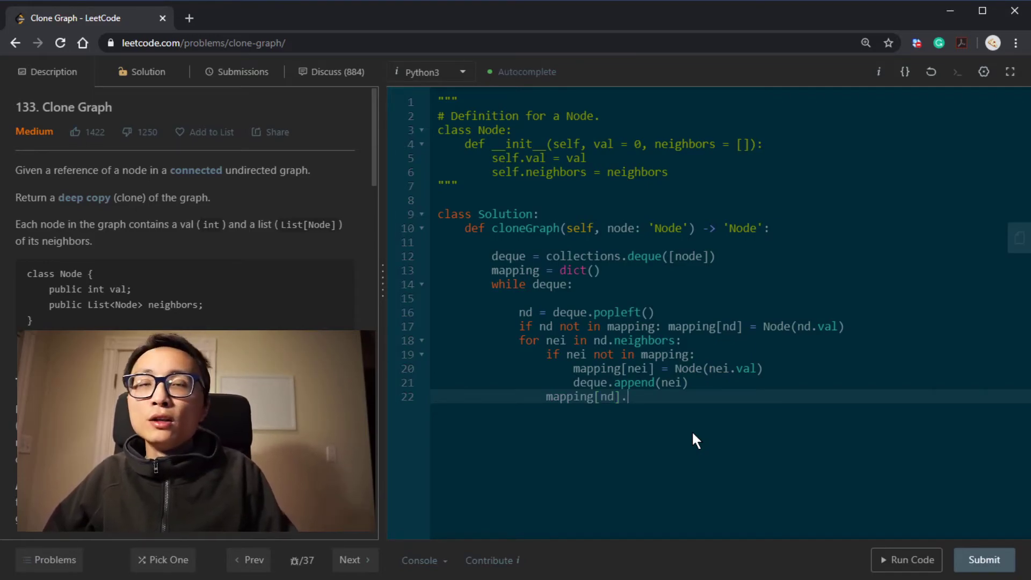
{"action": "type", "text": "nei"}
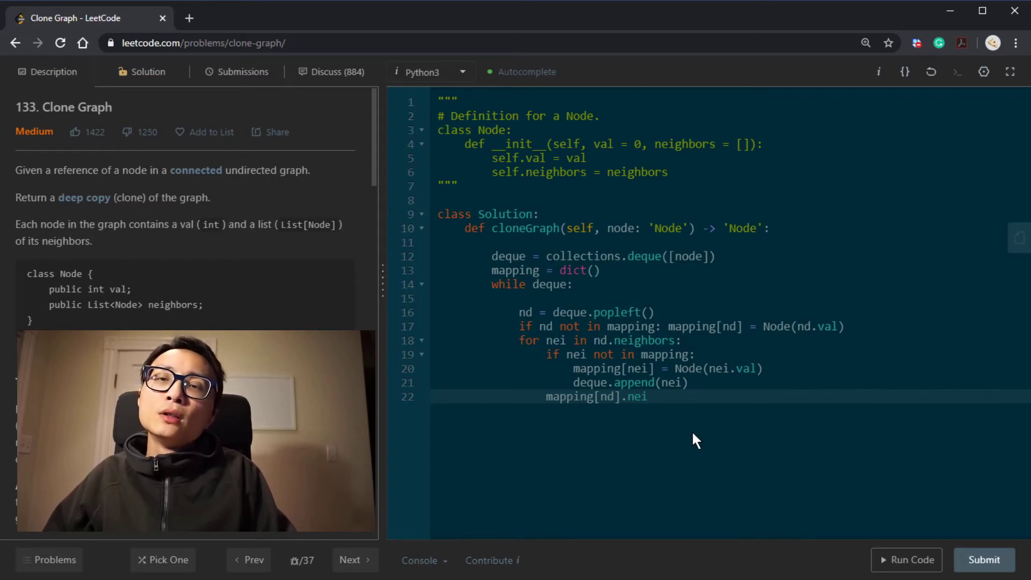
{"action": "type", "text": "ghbors"}
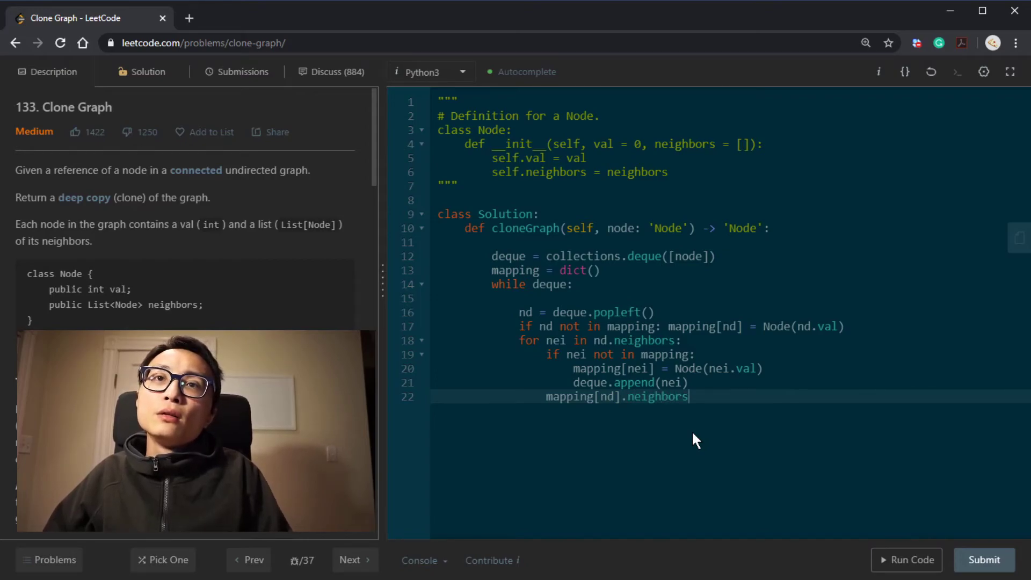
{"action": "type", "text": ".append()"}
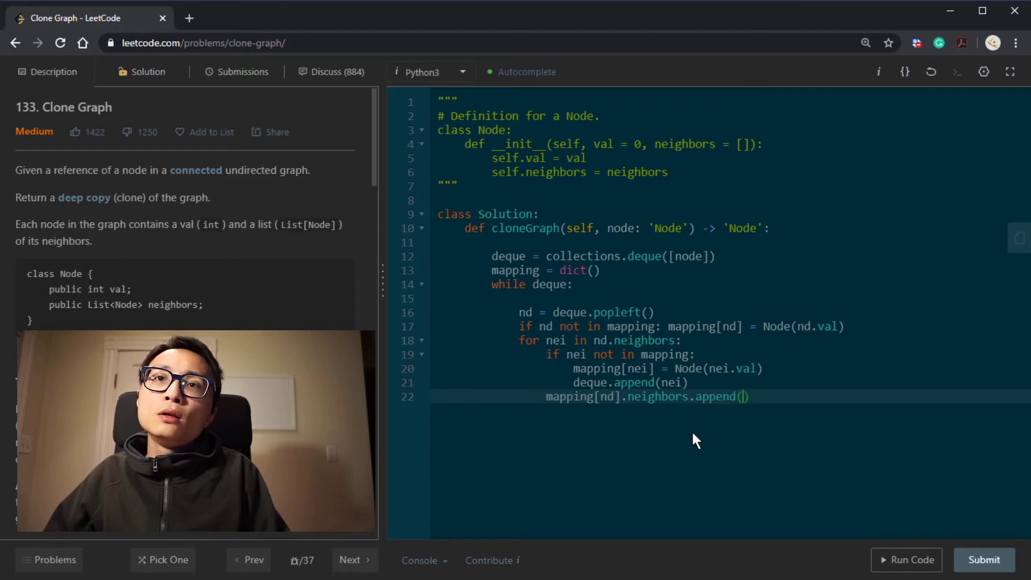
{"action": "type", "text": "mapping[]"}
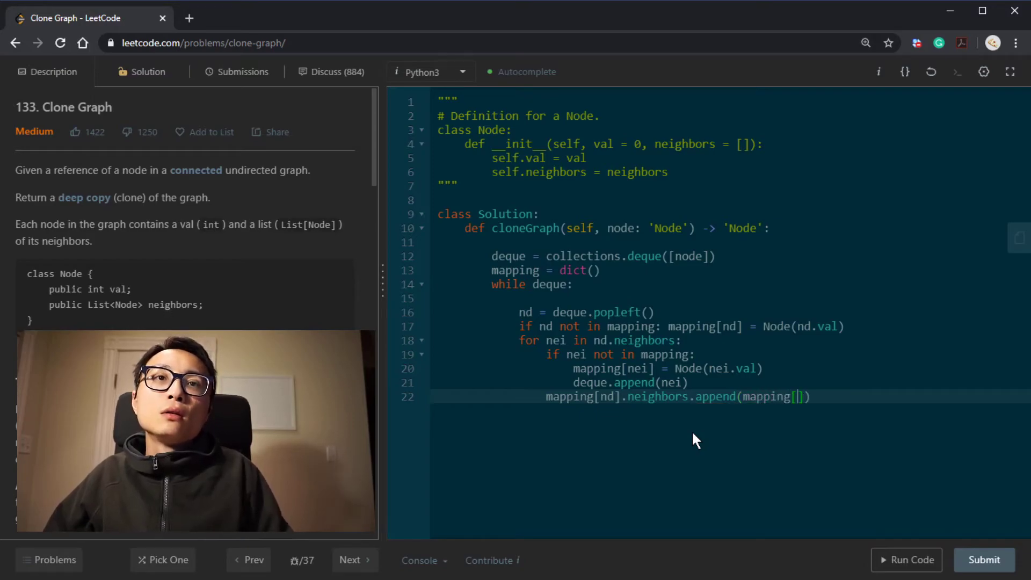
{"action": "type", "text": "nei"}
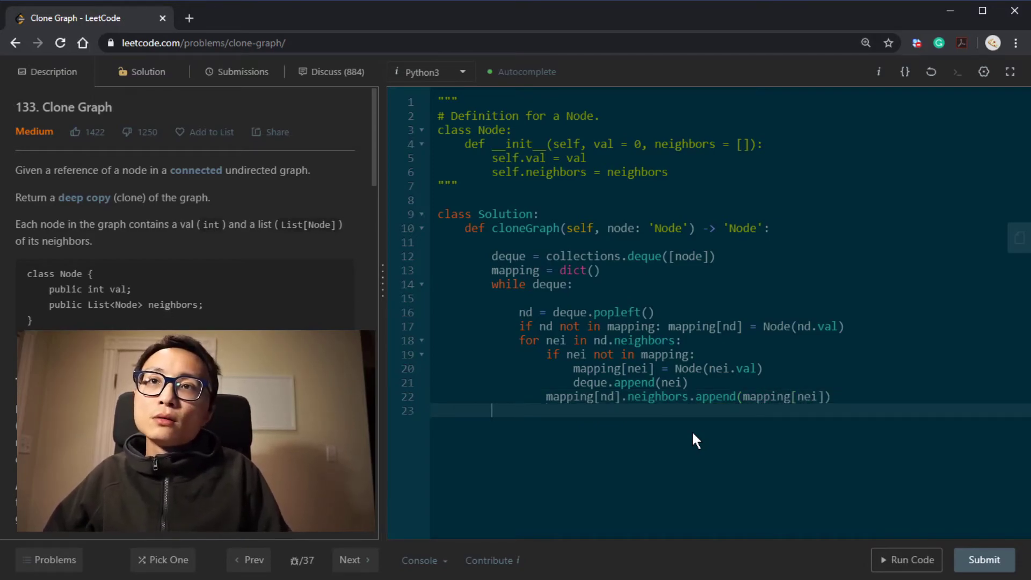
Return mapping[node] after the while loop.
{"action": "type", "text": "reutn"}
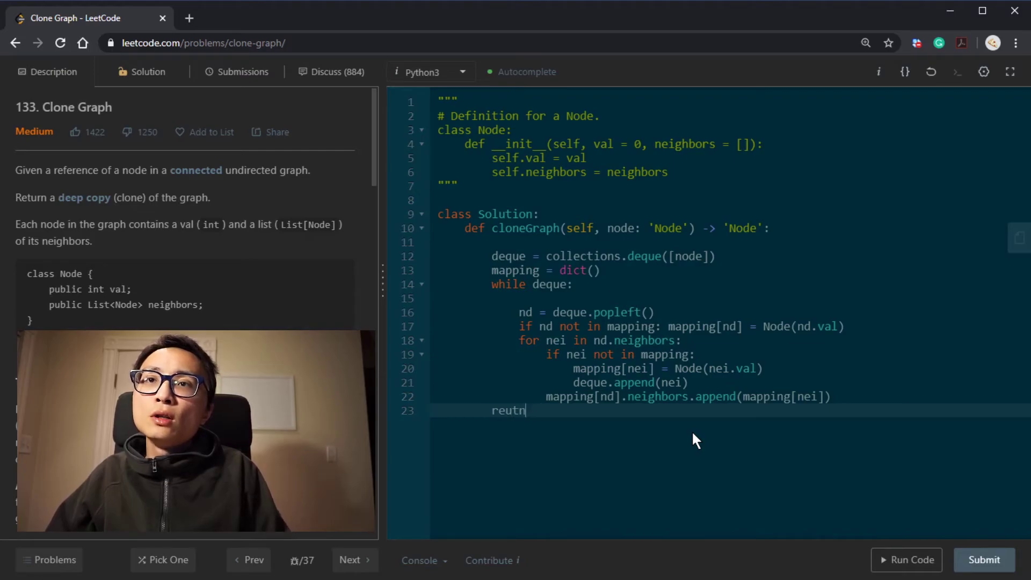
{"action": "type", "text": "return"}
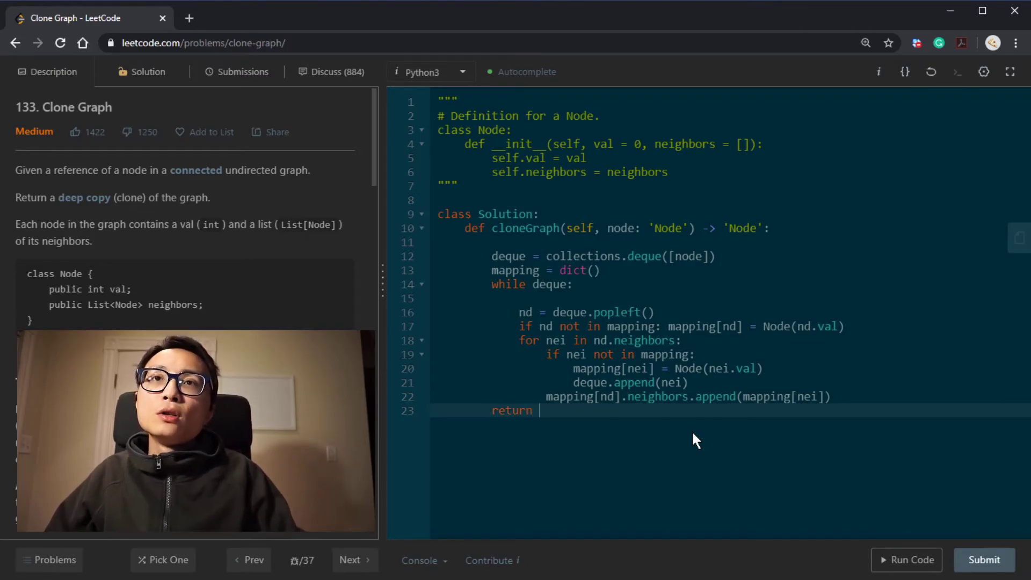
{"action": "type", "text": "map"}
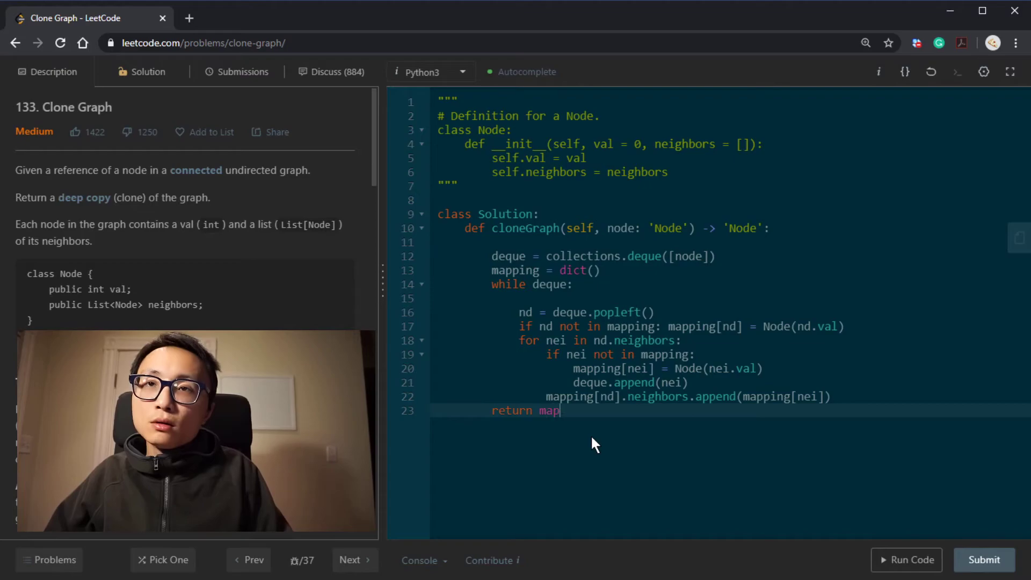
{"action": "type", "text": "ping[]"}
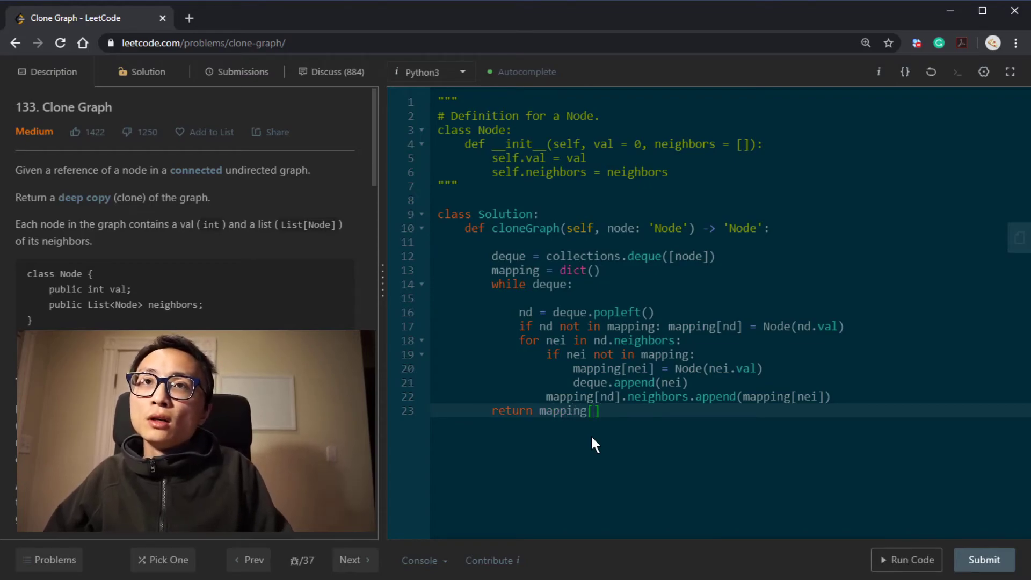
{"action": "type", "text": "node"}
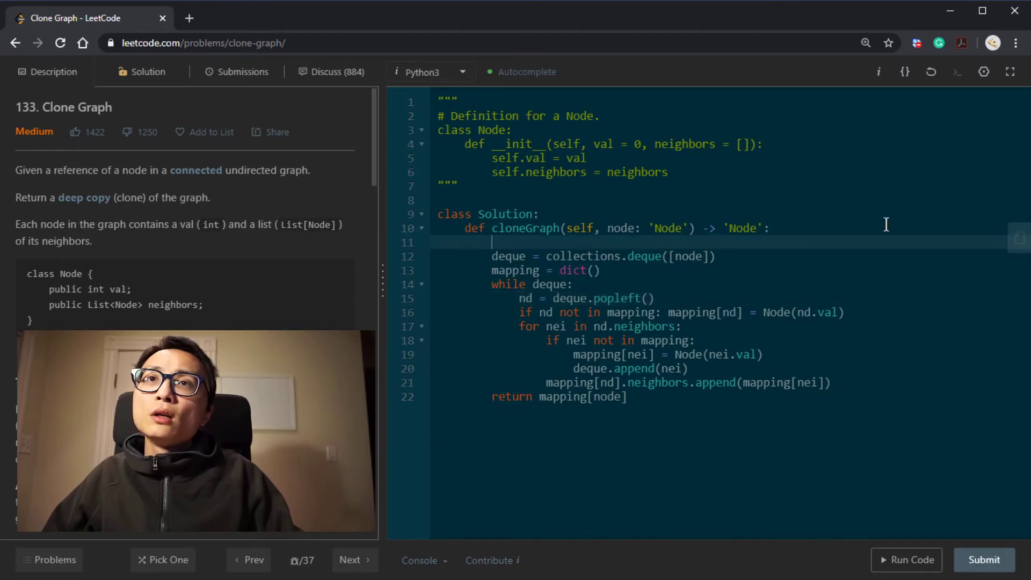
Add the guard 'if not node: return' as cloneGraph's first line and start a comment beside popleft.
{"action": "type", "text": "if no"}
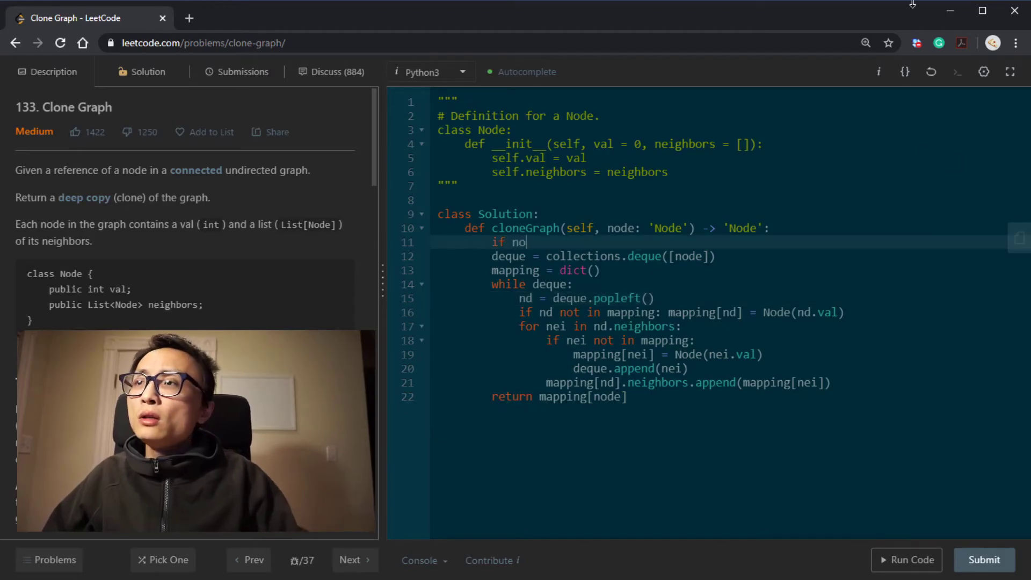
{"action": "scroll", "scroll_direction": "down", "scroll_amount": 3}
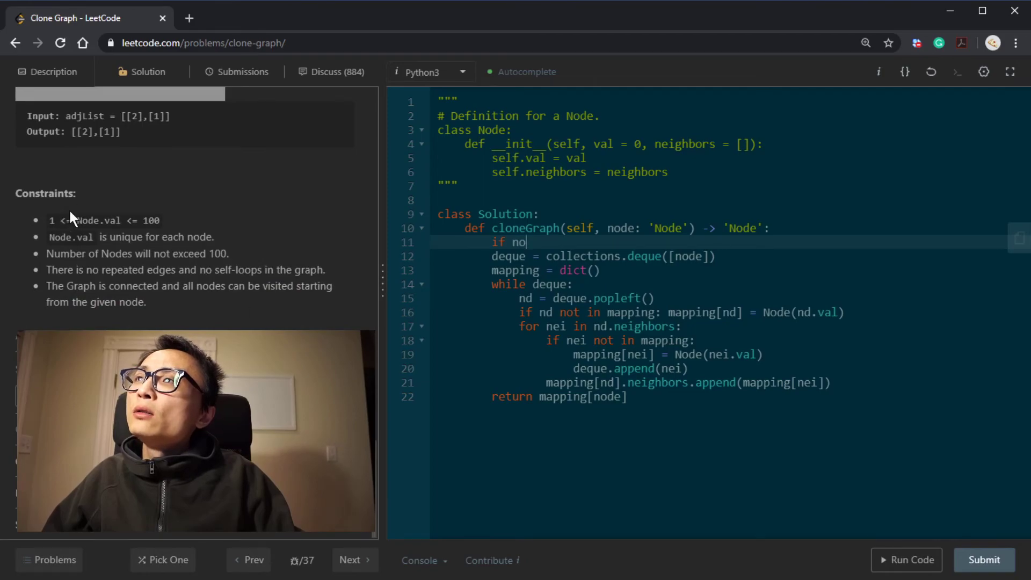
{"action": "mouse_move", "coordinate": [84, 268]}
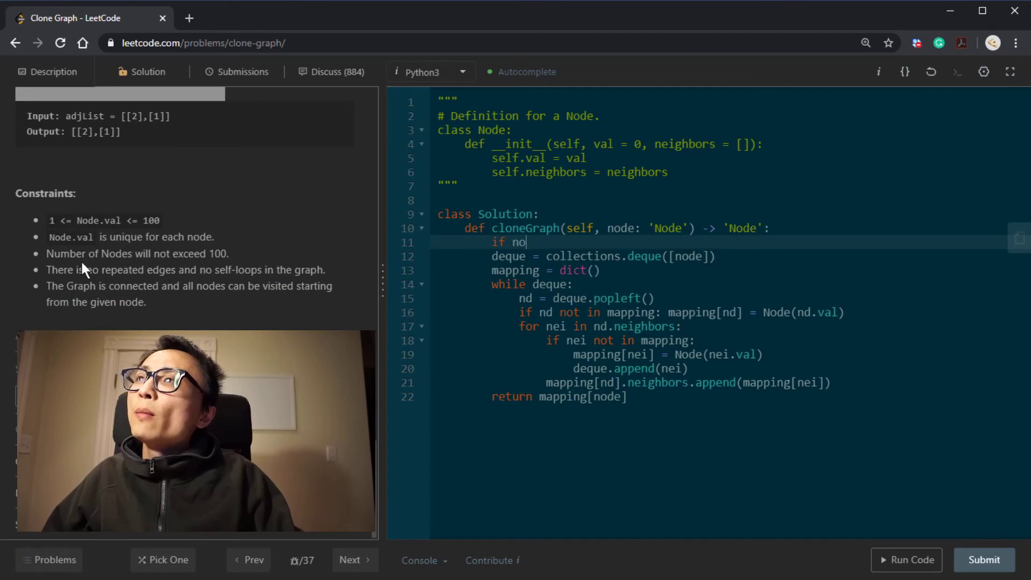
{"action": "mouse_move", "coordinate": [145, 326]}
{"action": "type", "text": "t node:"}
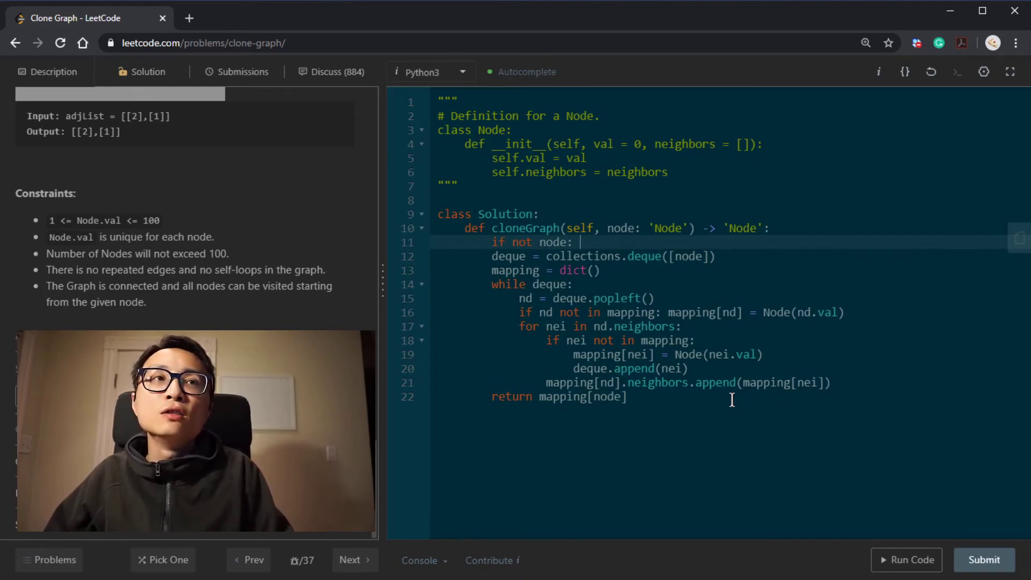
{"action": "type", "text": "return"}
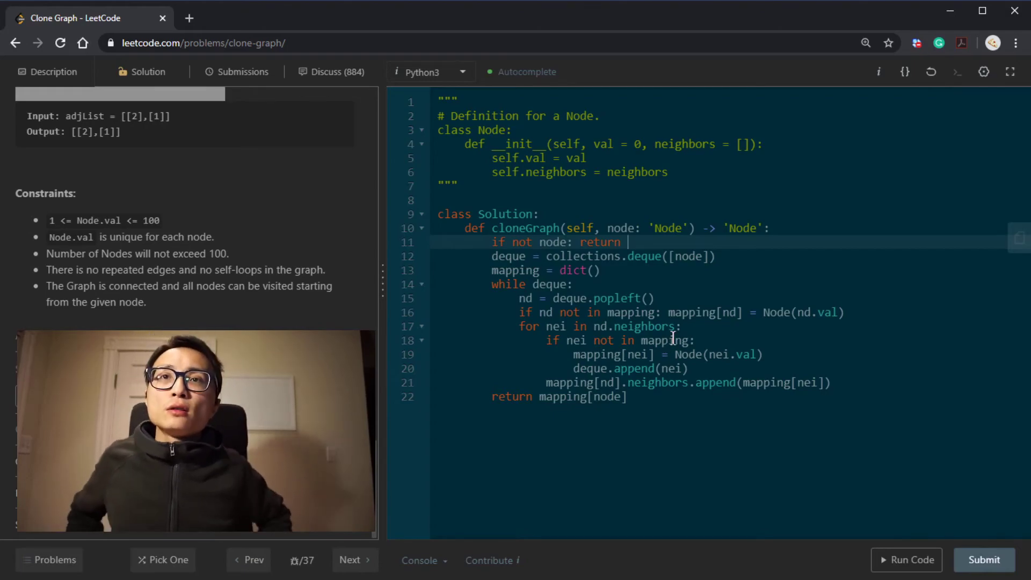
{"action": "type", "text": "#"}
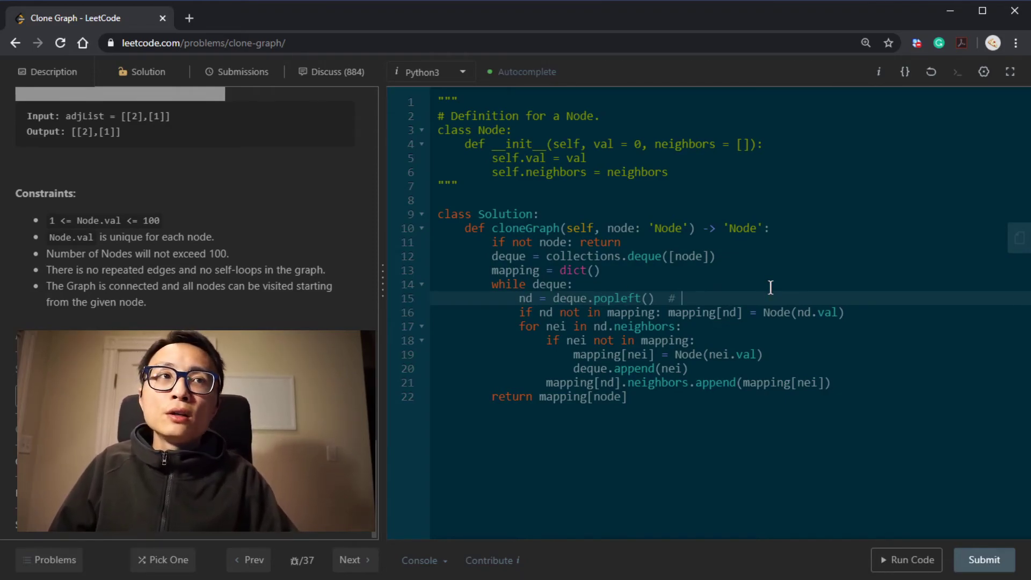
Label the popleft line '# bfs' and add a commented '# nd = deque.pop() # dfs' alternative beneath.
{"action": "type", "text": "bfs"}
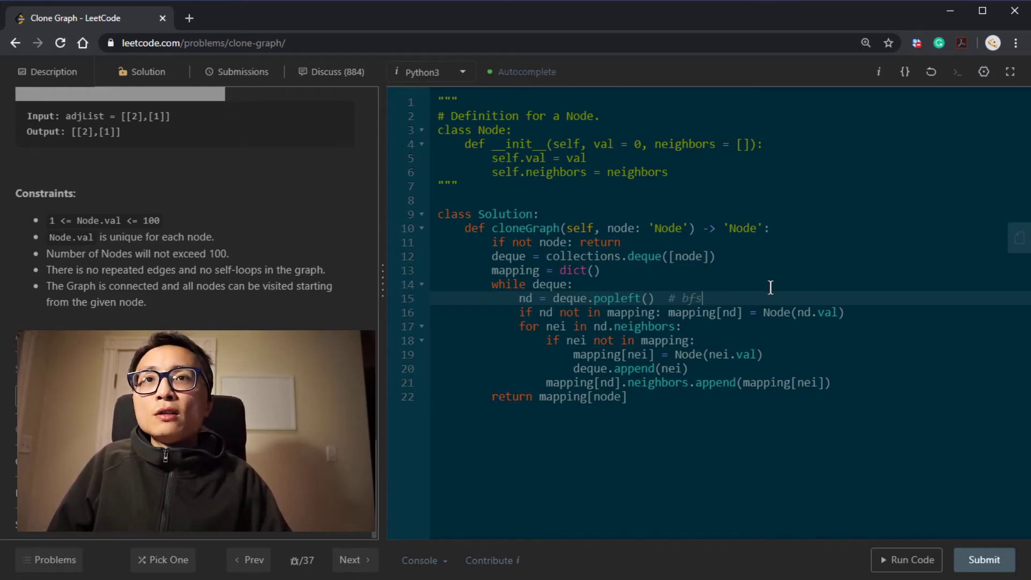
{"action": "key", "text": "enter"}
{"action": "type", "text": "# nd = deque.pop()  # dfs"}
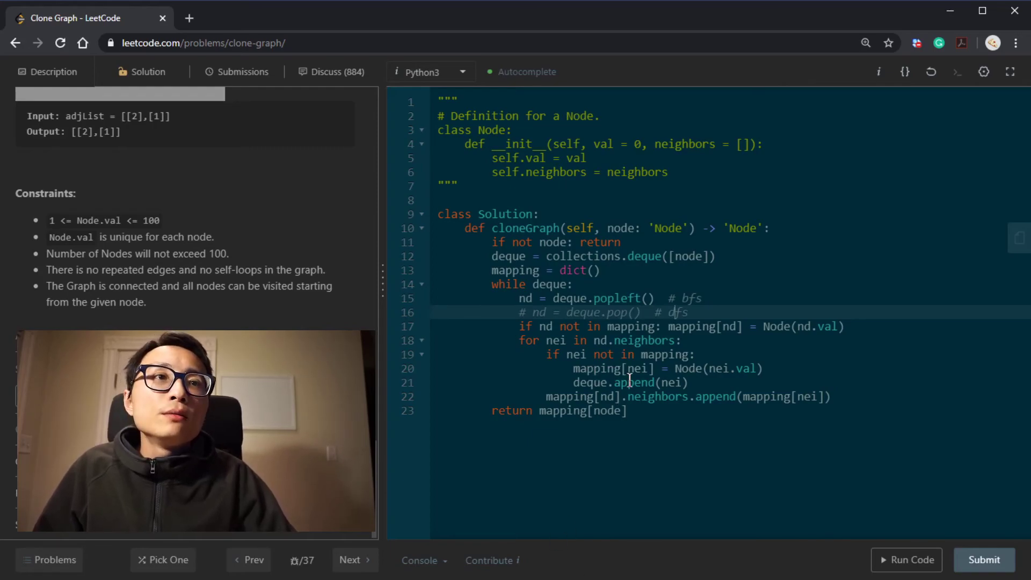
{"action": "mouse_move", "coordinate": [576, 266]}
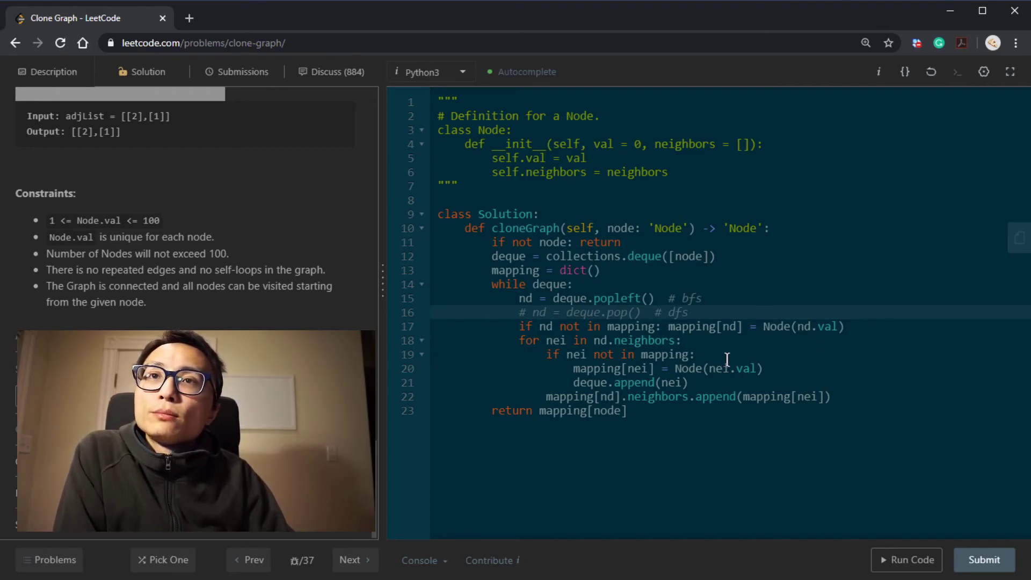
{"action": "double_click", "coordinate": [643, 341]}
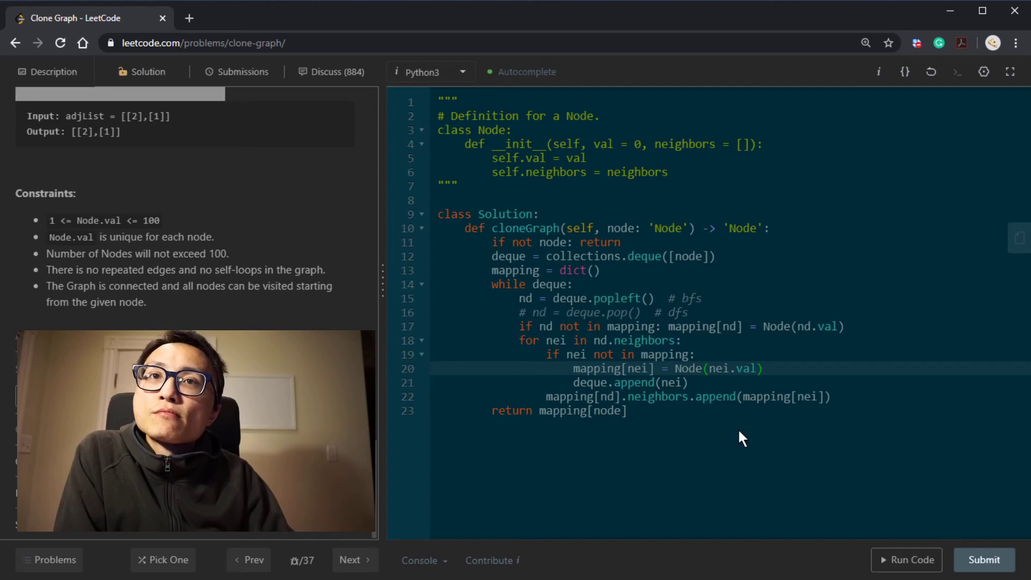
{"action": "mouse_move", "coordinate": [731, 441]}
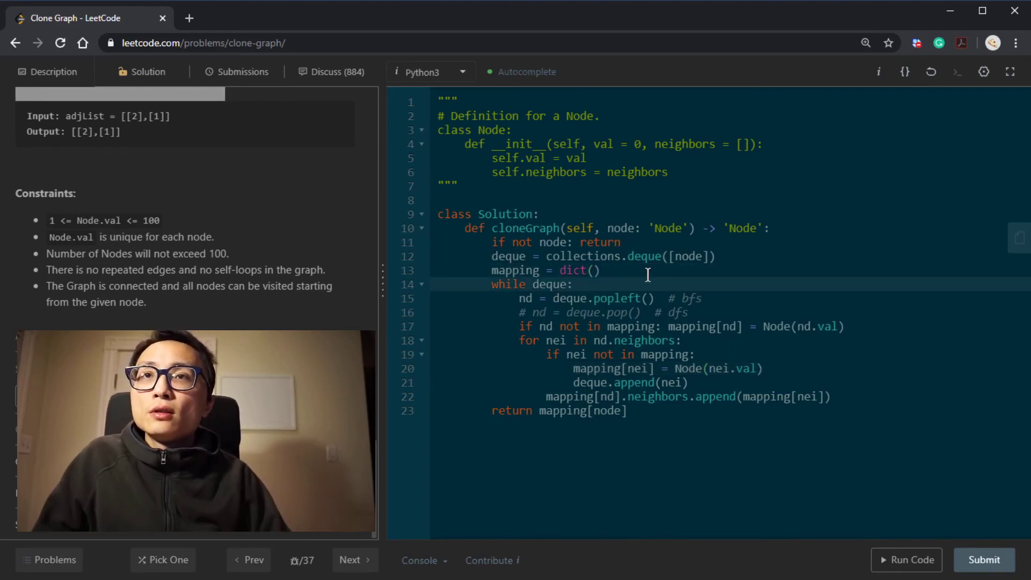
Comment the while loop 'Visit all the node' and the for loop 'visit all the edges for the node'.
{"action": "type", "text": "#"}
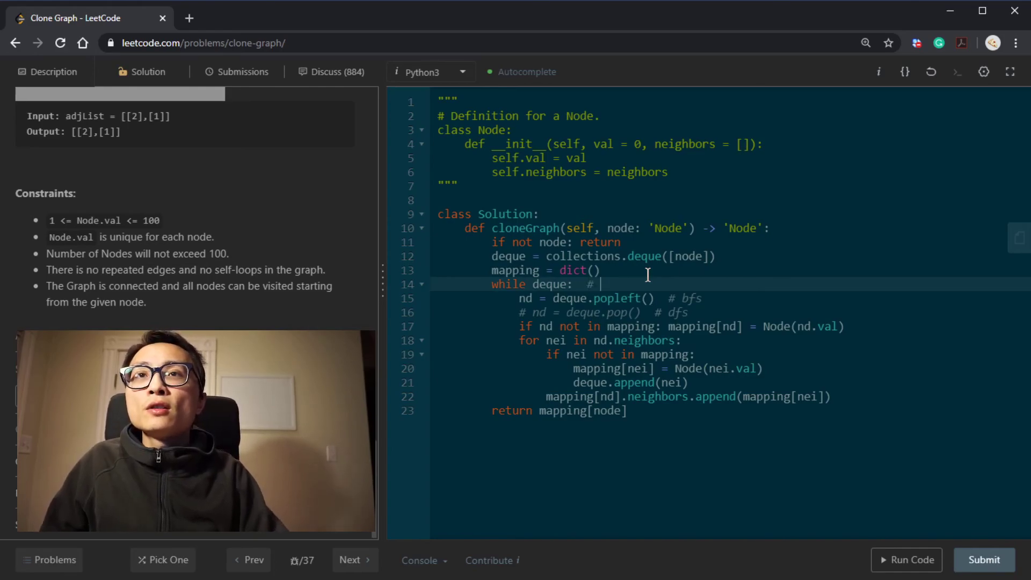
{"action": "type", "text": "Visit d"}
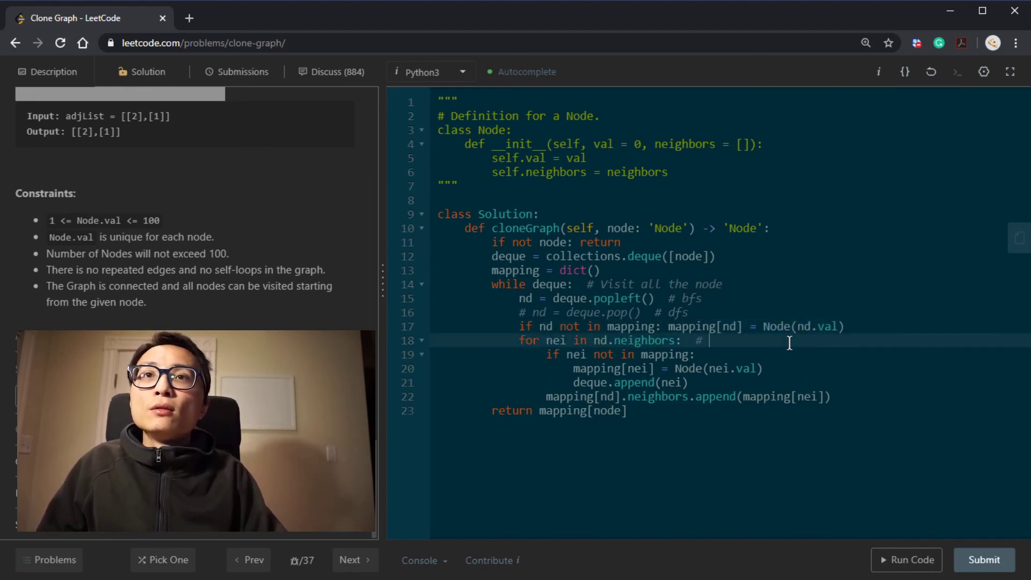
{"action": "type", "text": "visit all the"}
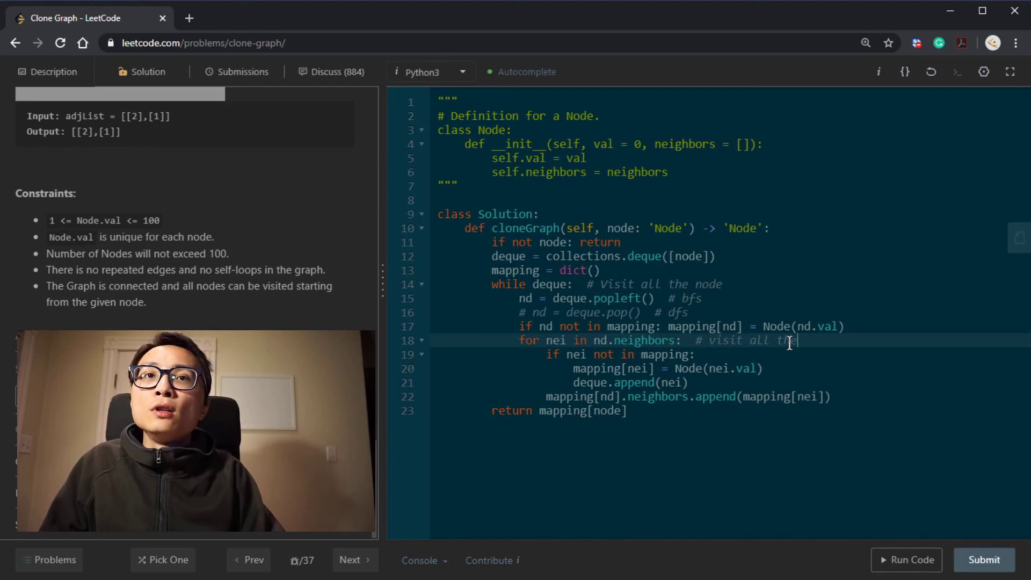
{"action": "type", "text": "edges for d"}
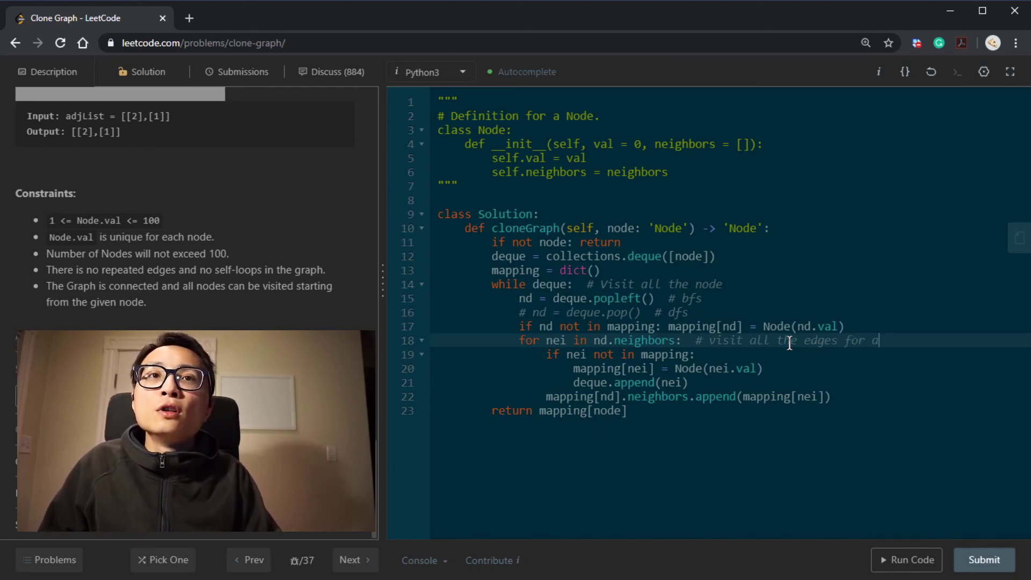
{"action": "type", "text": "the node"}
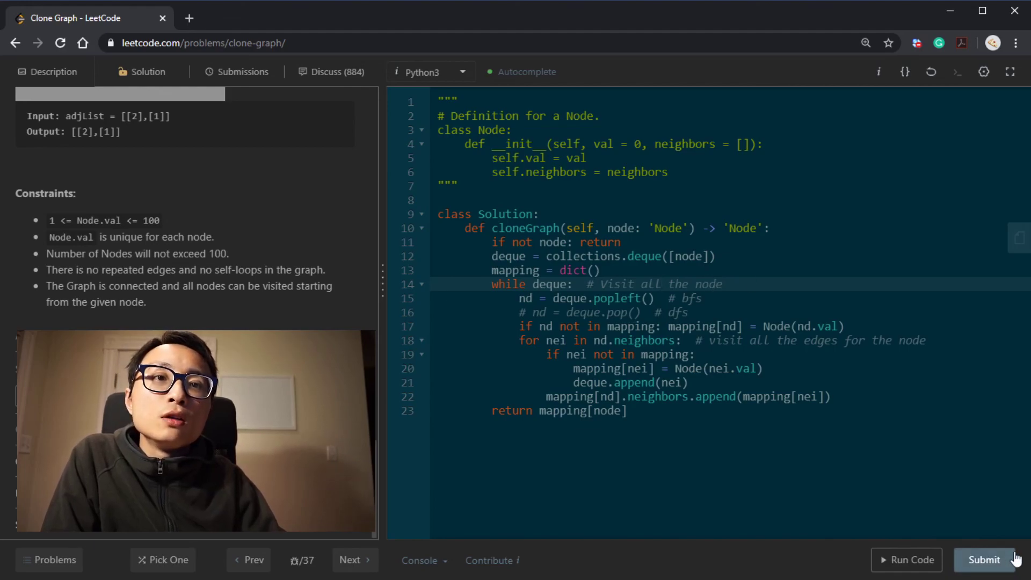
Submit the Clone Graph solution and view the Success result with runtime and memory.
{"action": "left_click", "coordinate": [985, 560]}
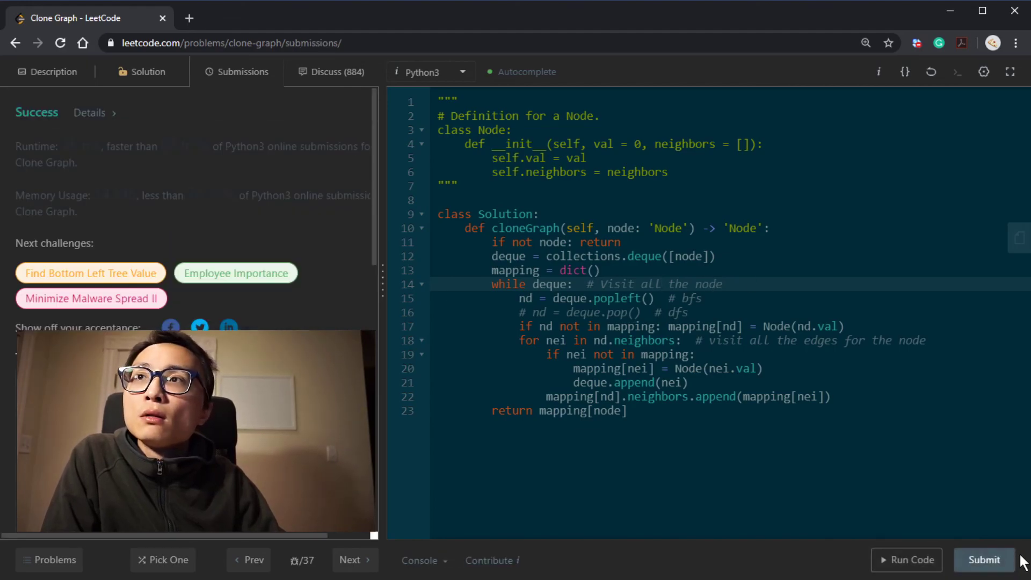
{"action": "double_click", "coordinate": [270, 196]}
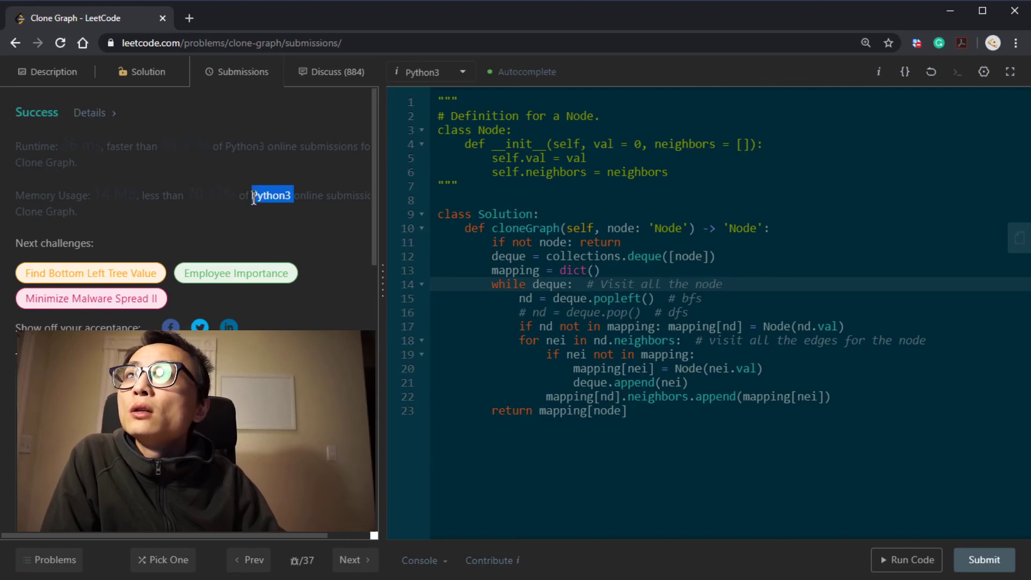